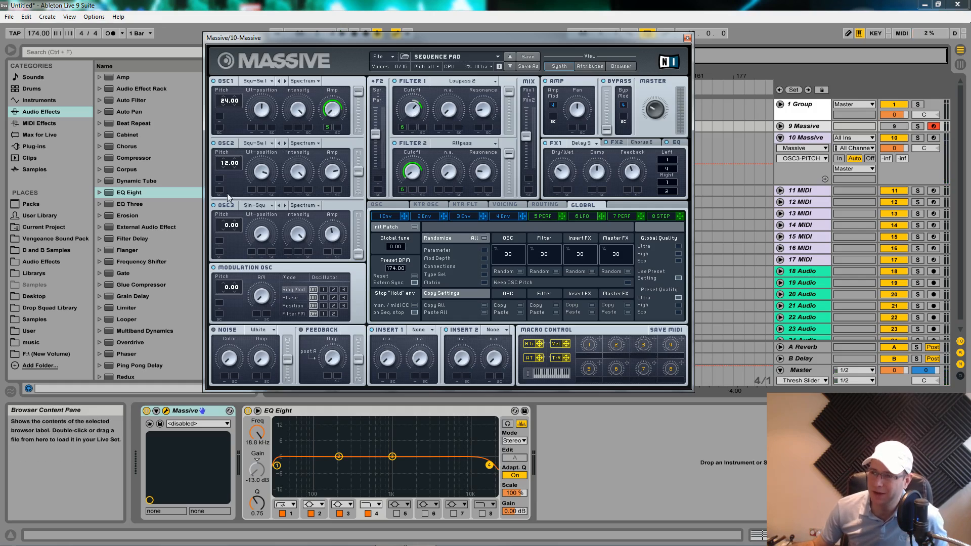
mouse_move(248, 195)
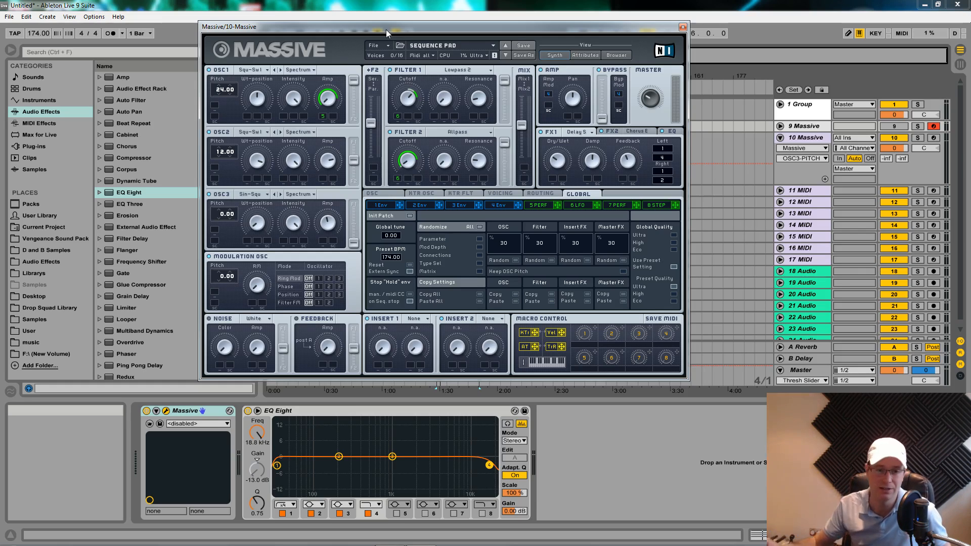
mouse_move(364, 108)
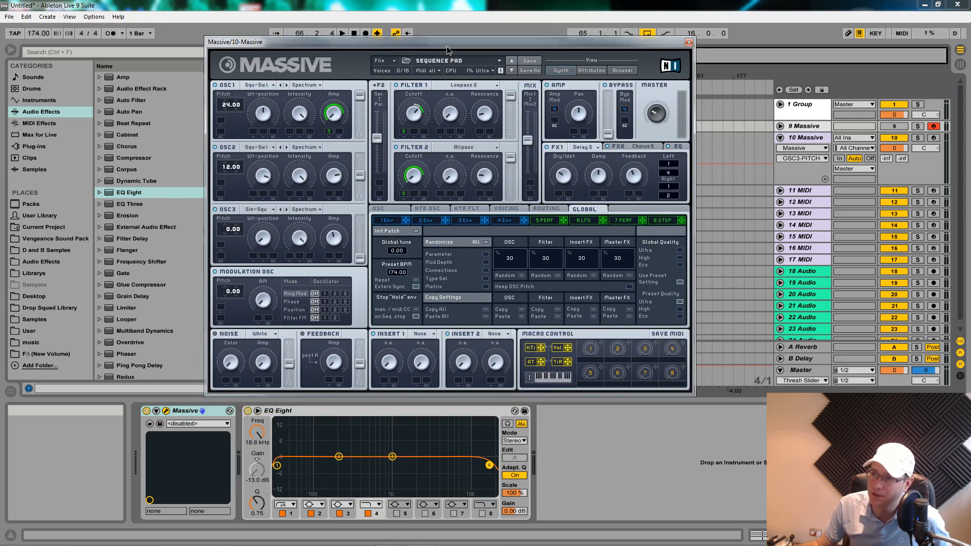
- Bring the whole Massive init patch window into view above the MIDI clip
left_click_drag(448, 51, 432, 33)
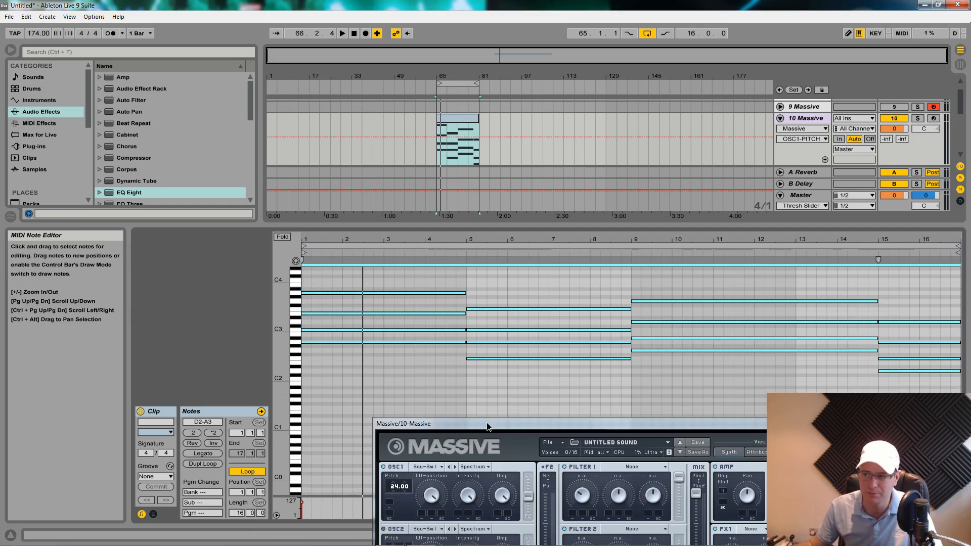
left_click_drag(403, 424, 385, 181)
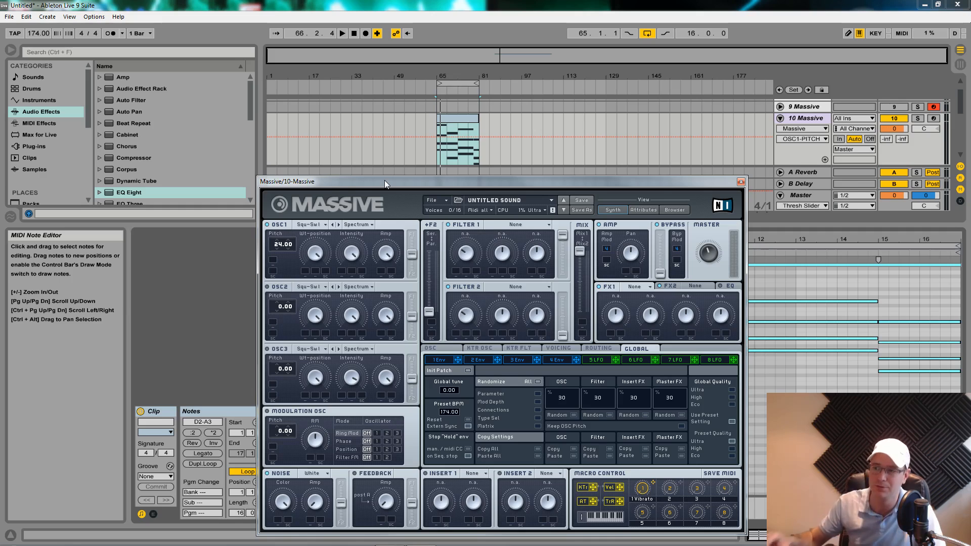
mouse_move(299, 261)
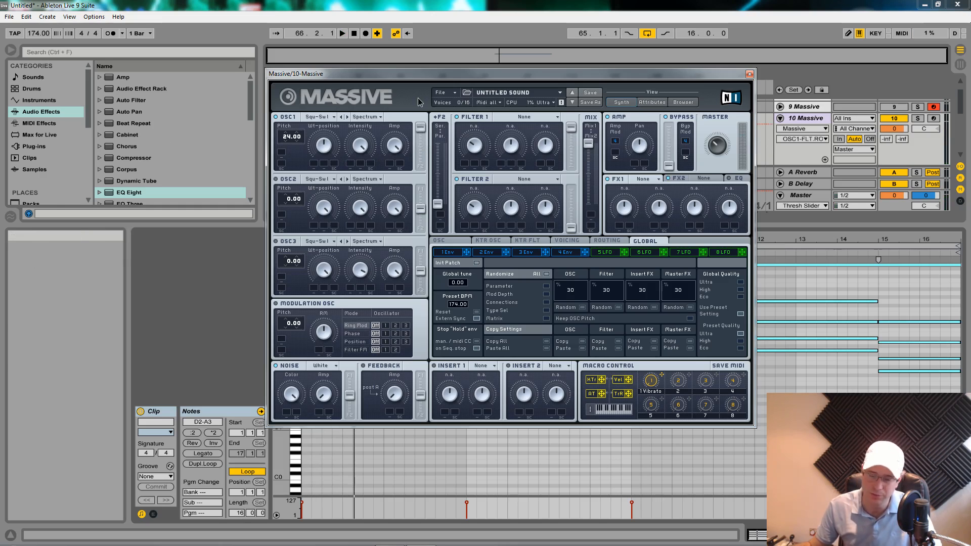
mouse_move(527, 162)
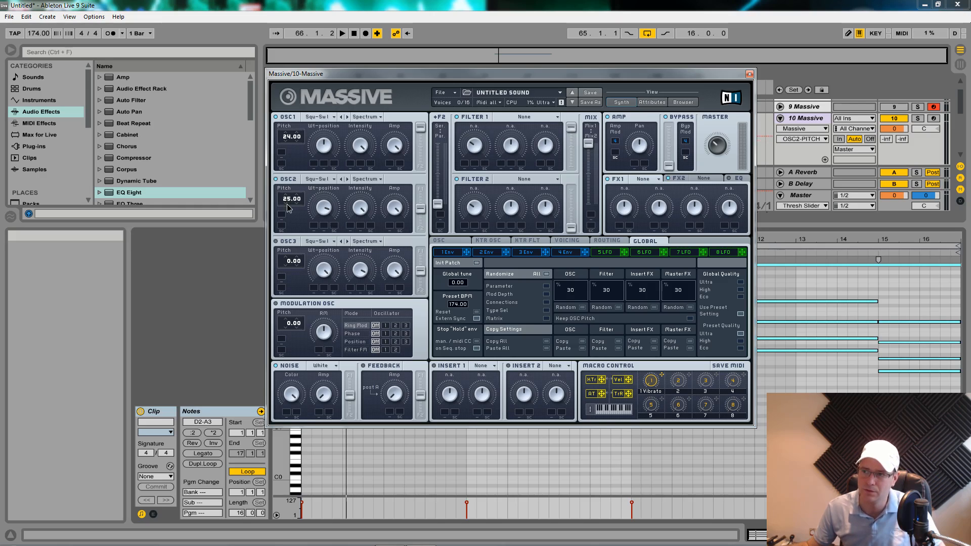
- Tune oscillator 2 to exactly 12.00 semitones and adjust its Amp level
left_click_drag(291, 198, 291, 205)
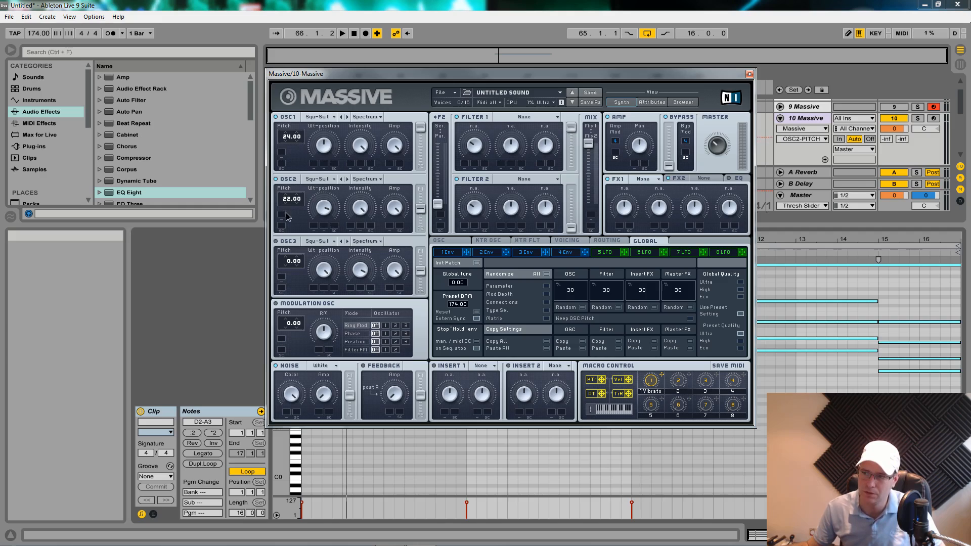
left_click_drag(290, 198, 290, 211)
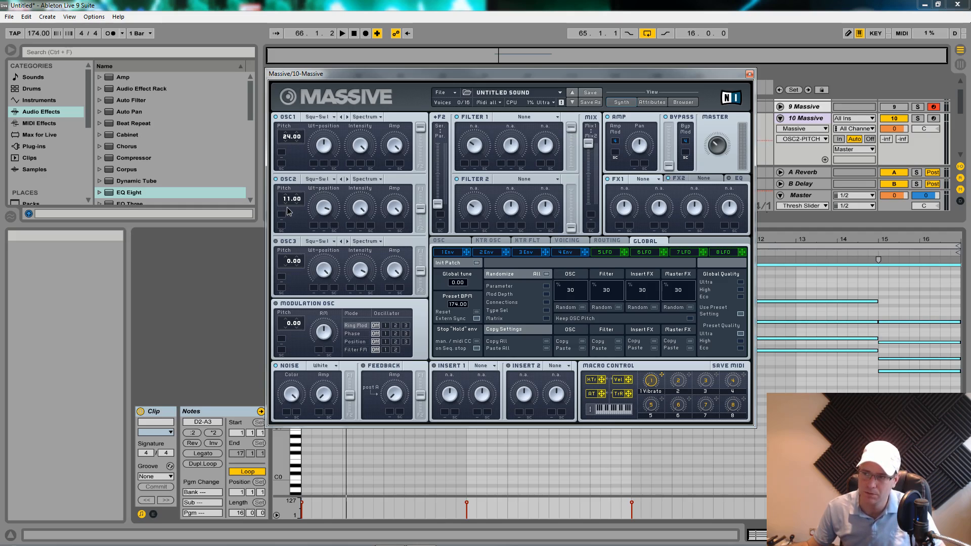
left_click_drag(291, 198, 291, 192)
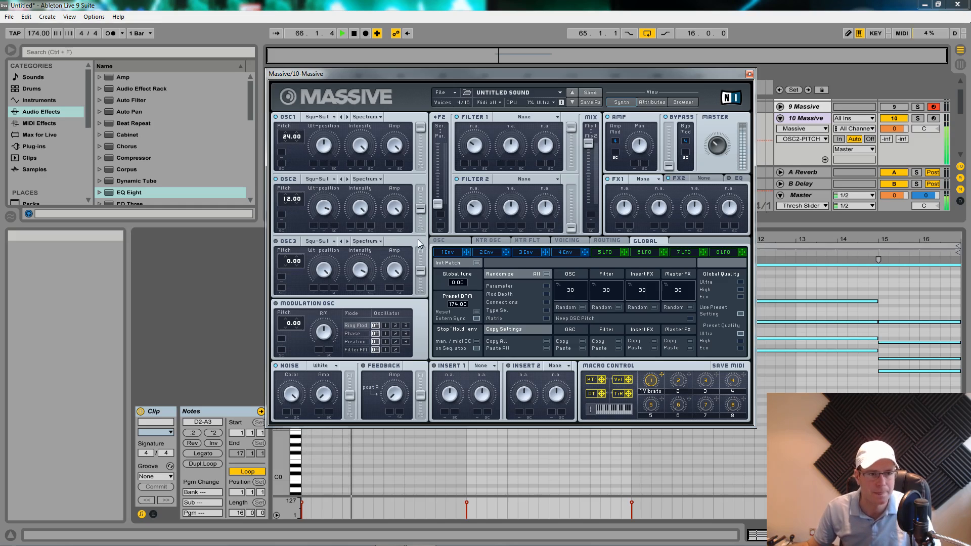
left_click(342, 32)
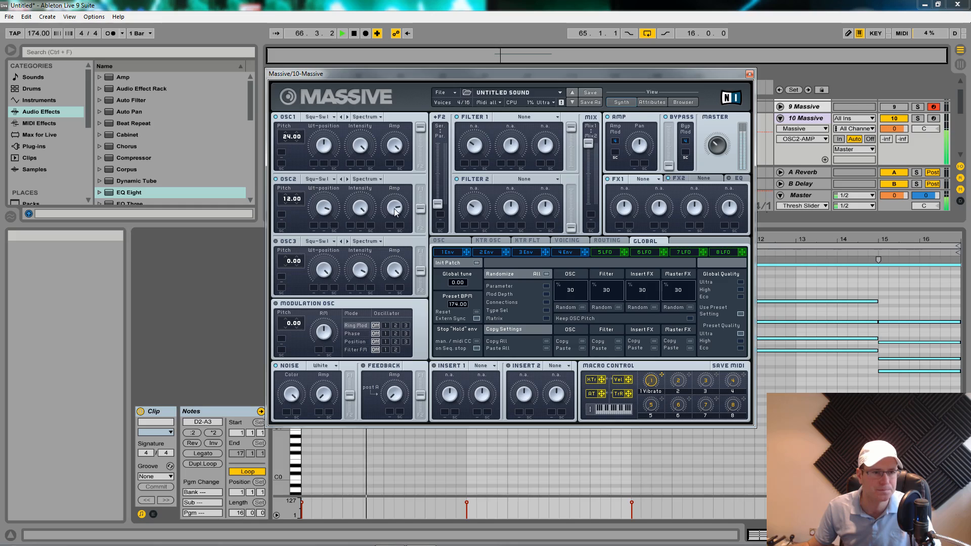
left_click(343, 32)
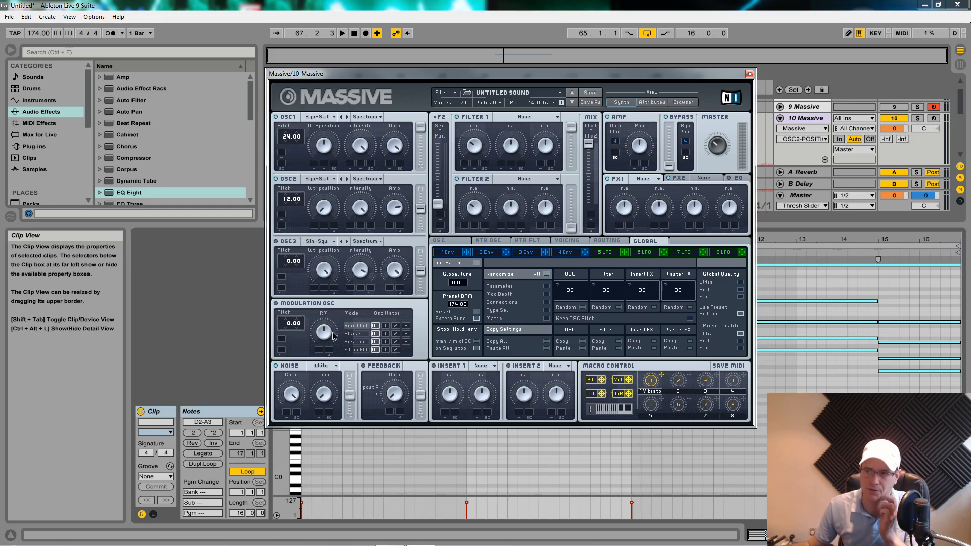
mouse_move(285, 215)
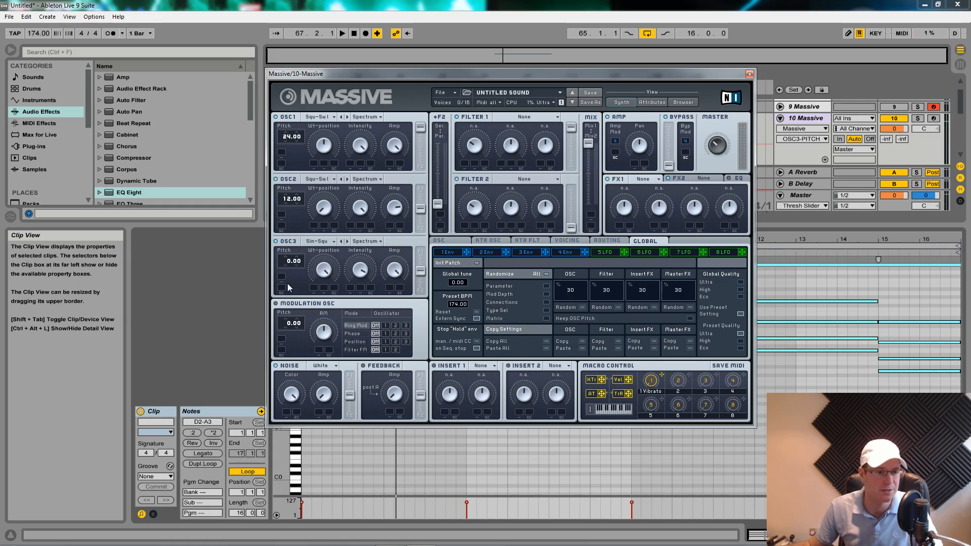
mouse_move(393, 263)
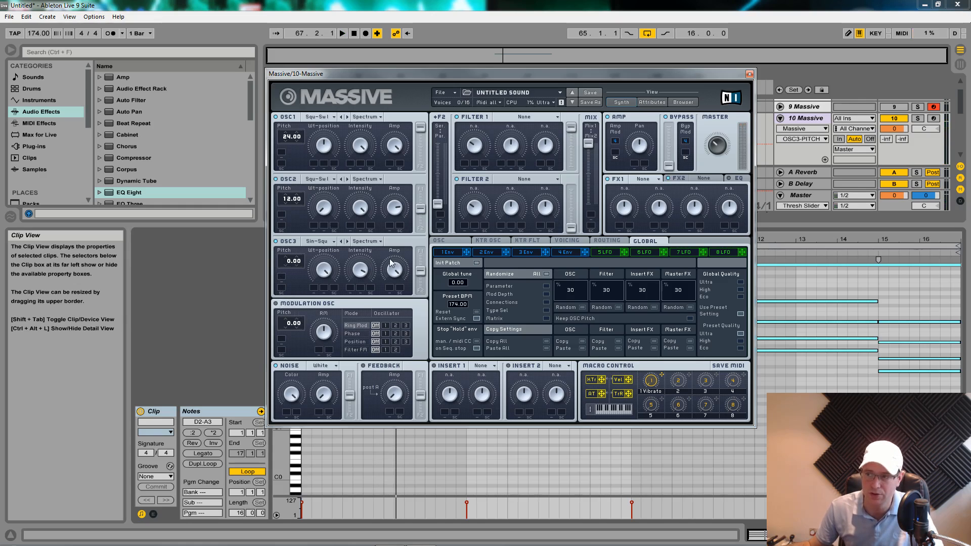
mouse_move(321, 261)
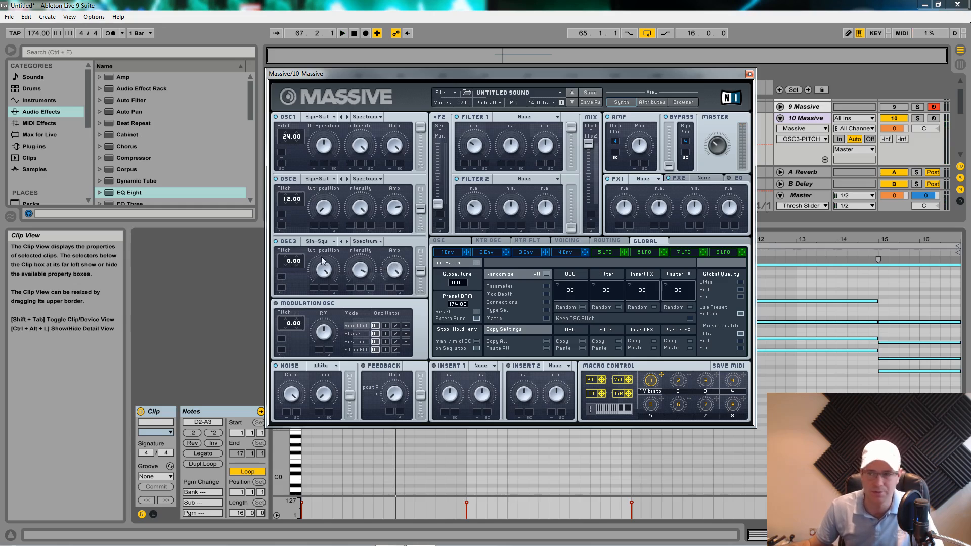
mouse_move(280, 139)
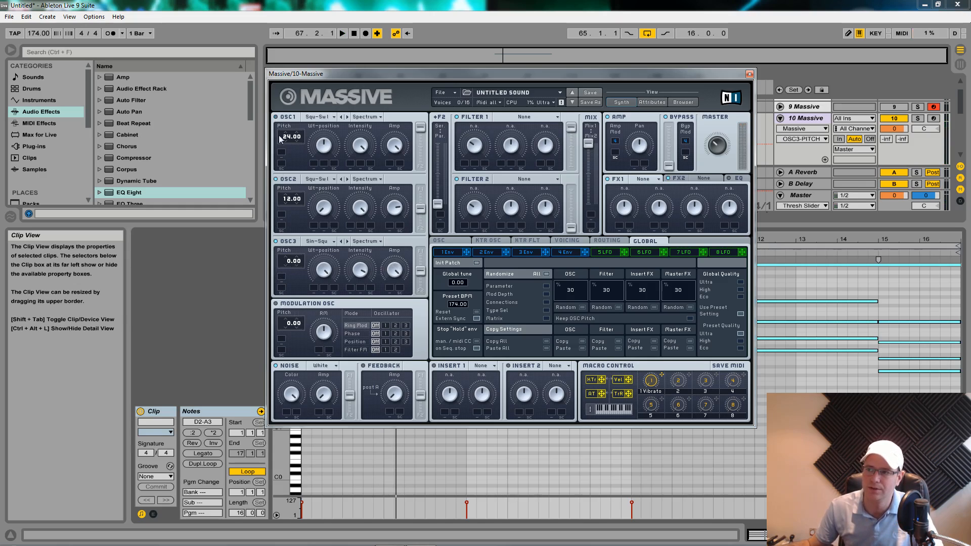
- Activate oscillator 3 and raise its Amp level and wavetable Intensity
left_click(342, 33)
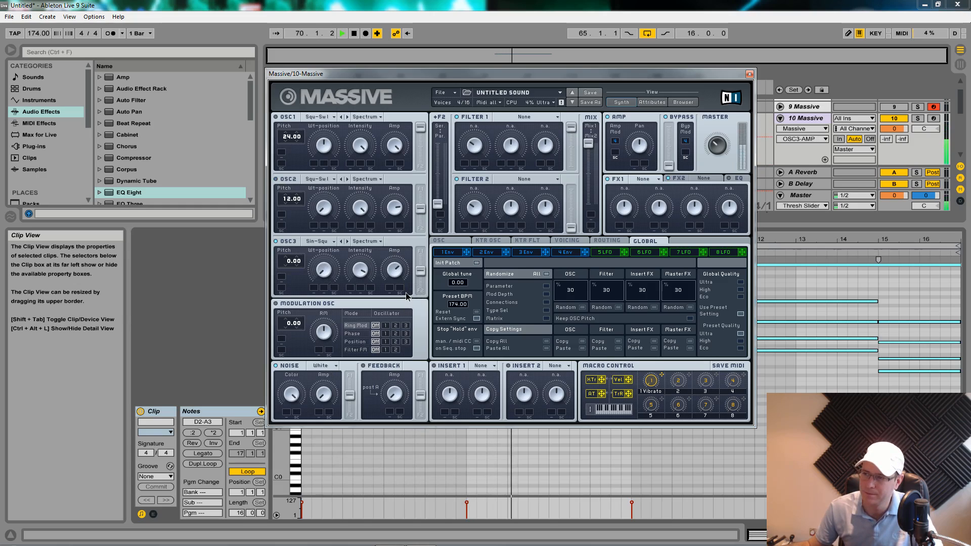
left_click(342, 32)
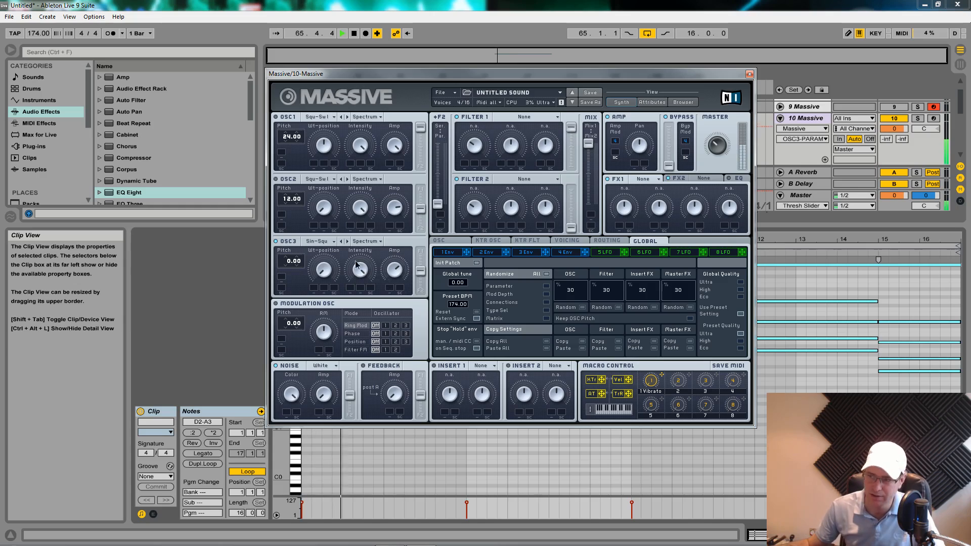
left_click(342, 33)
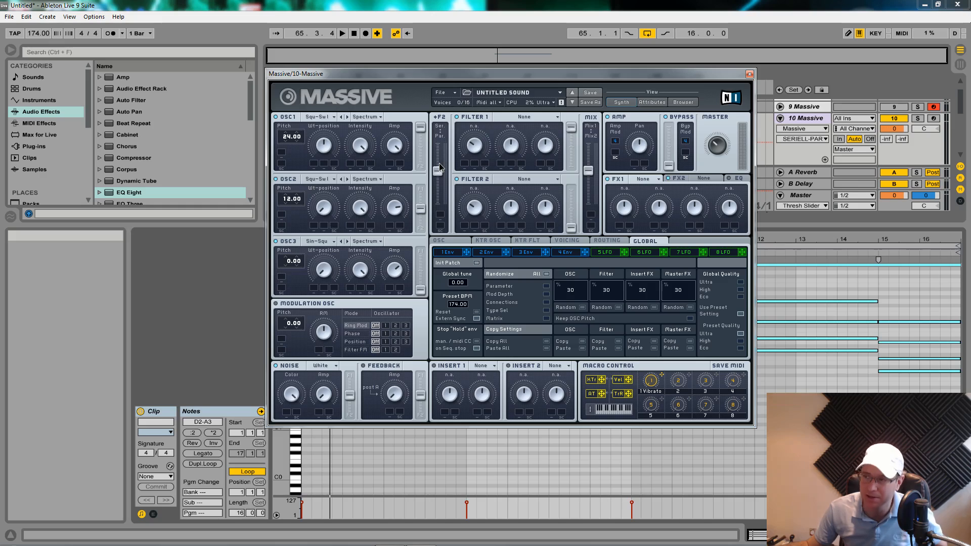
mouse_move(432, 180)
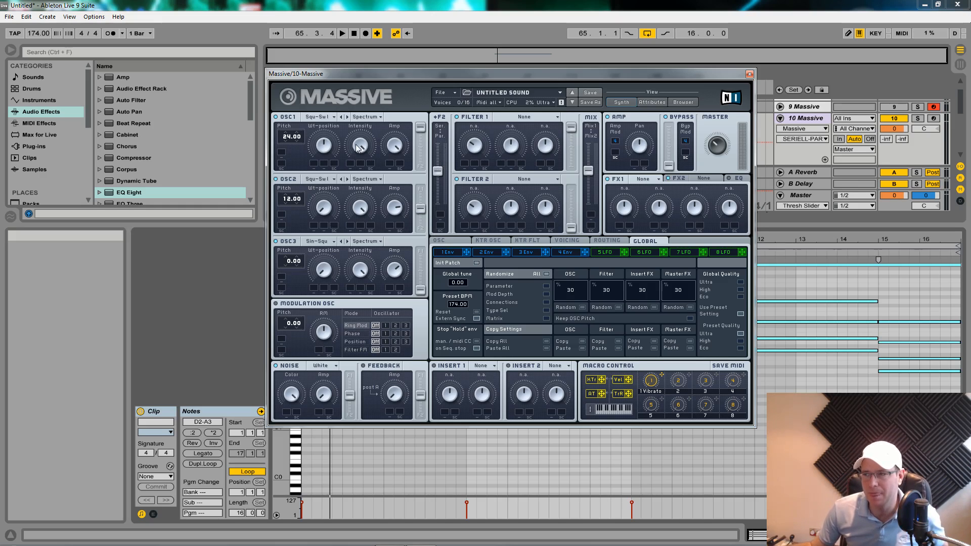
mouse_move(534, 131)
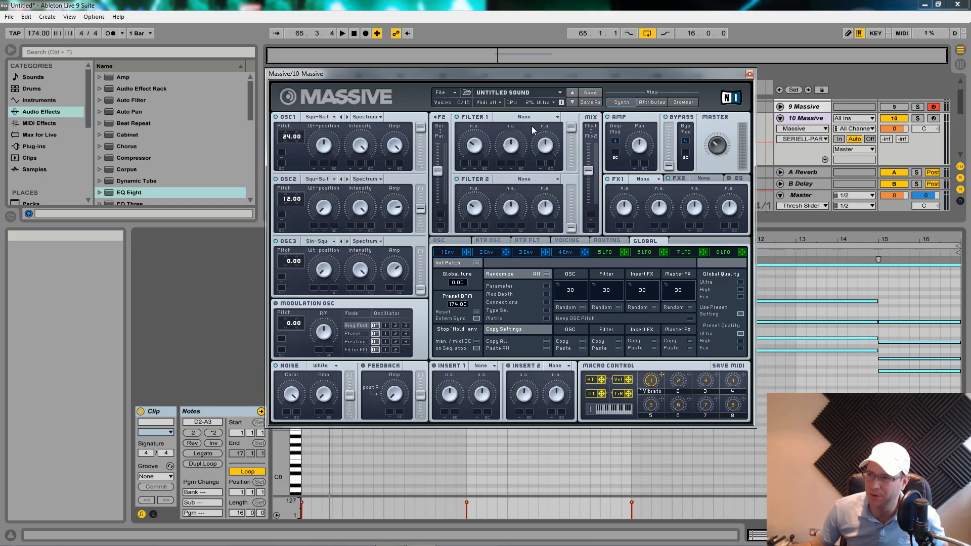
mouse_move(516, 154)
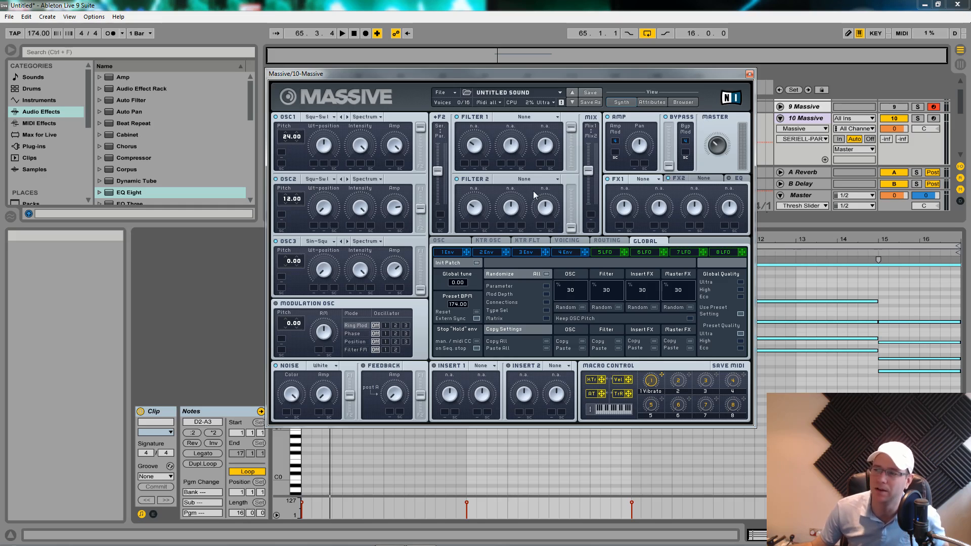
mouse_move(534, 229)
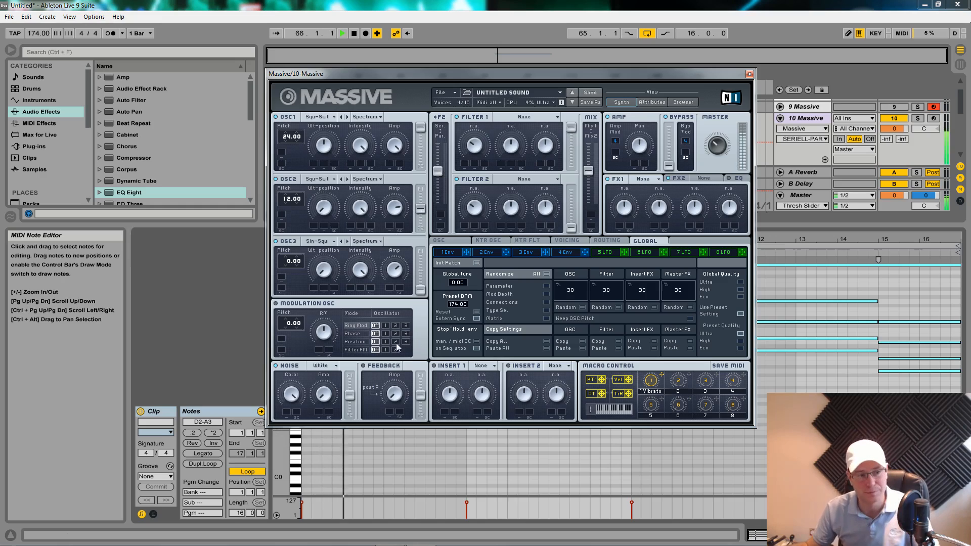
left_click(342, 32)
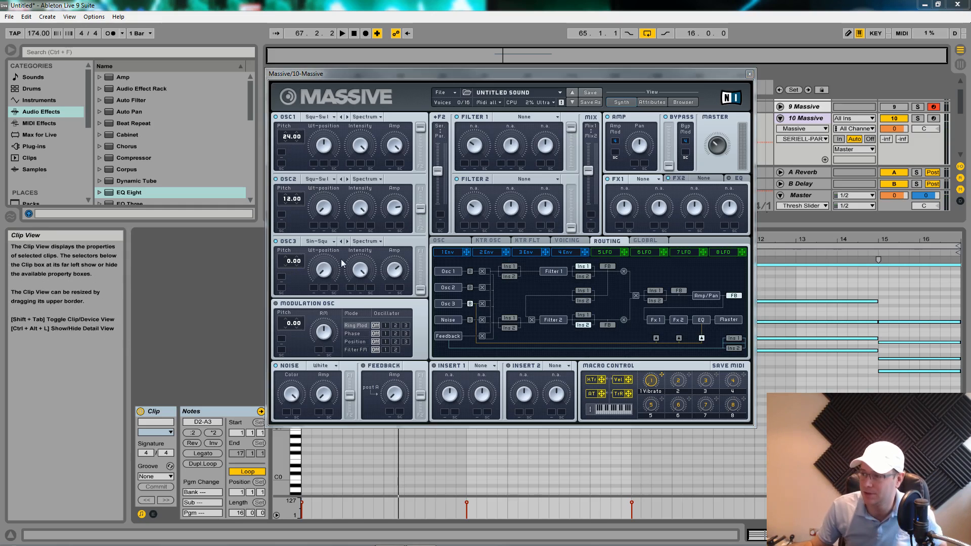
mouse_move(475, 280)
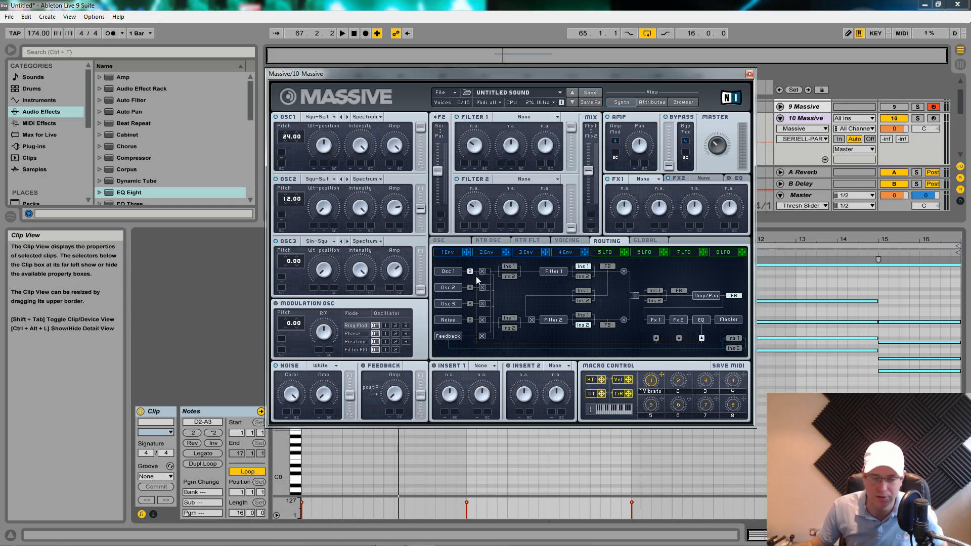
mouse_move(666, 323)
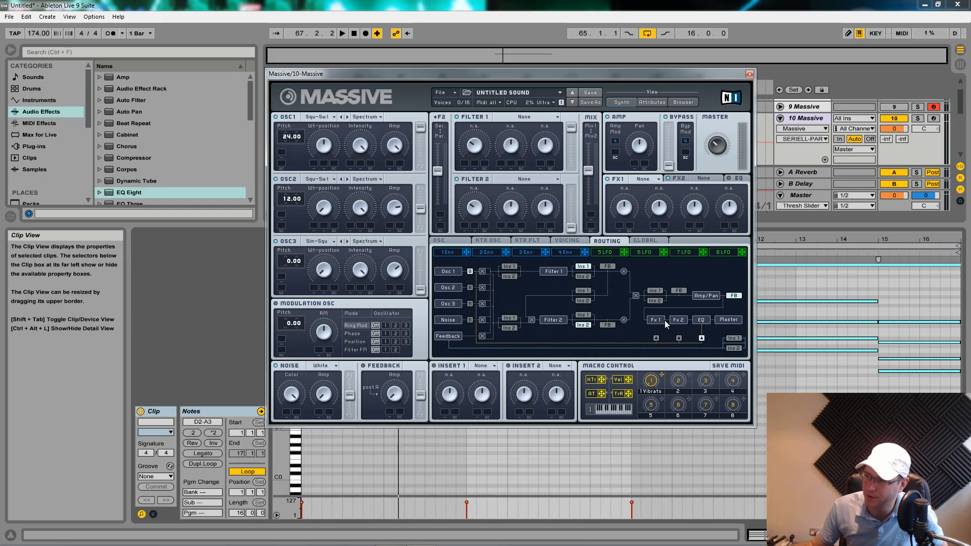
mouse_move(658, 328)
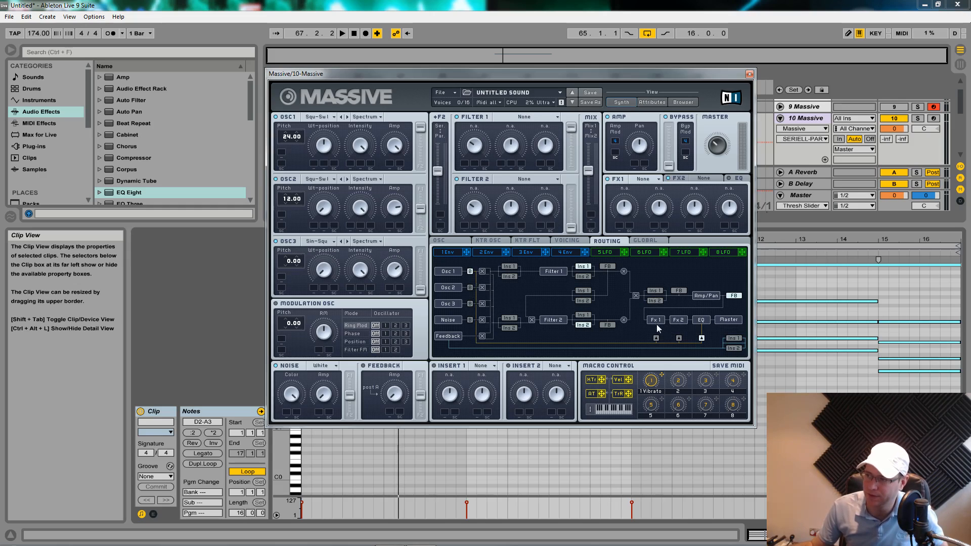
mouse_move(659, 303)
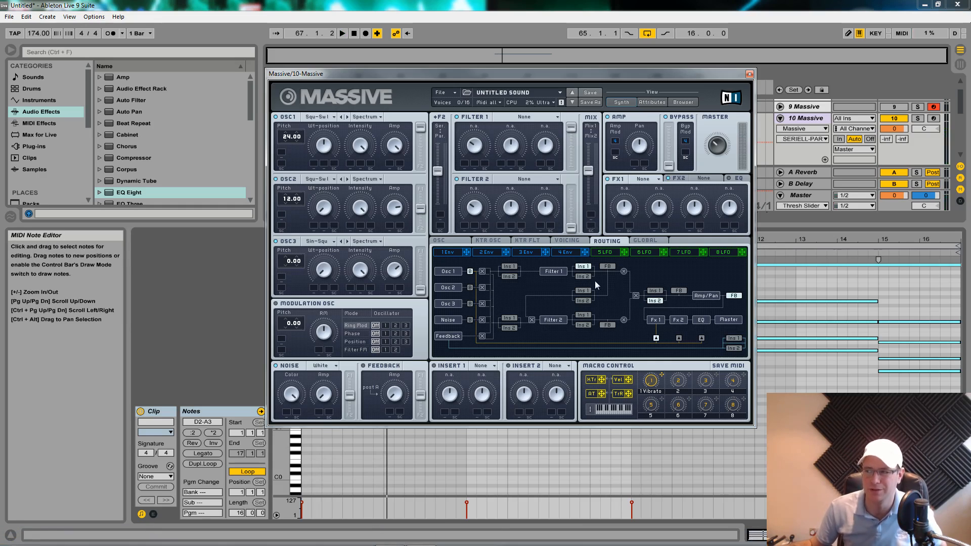
mouse_move(627, 247)
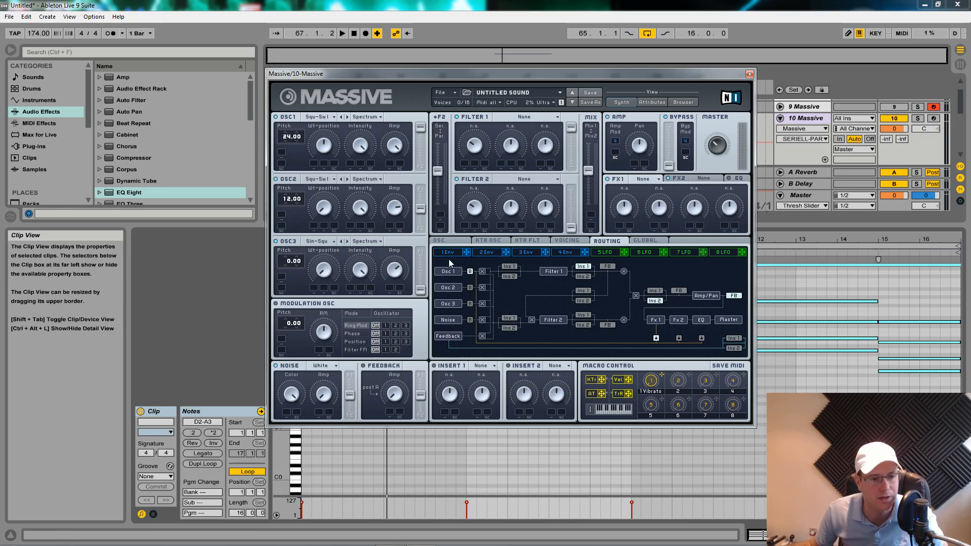
mouse_move(268, 367)
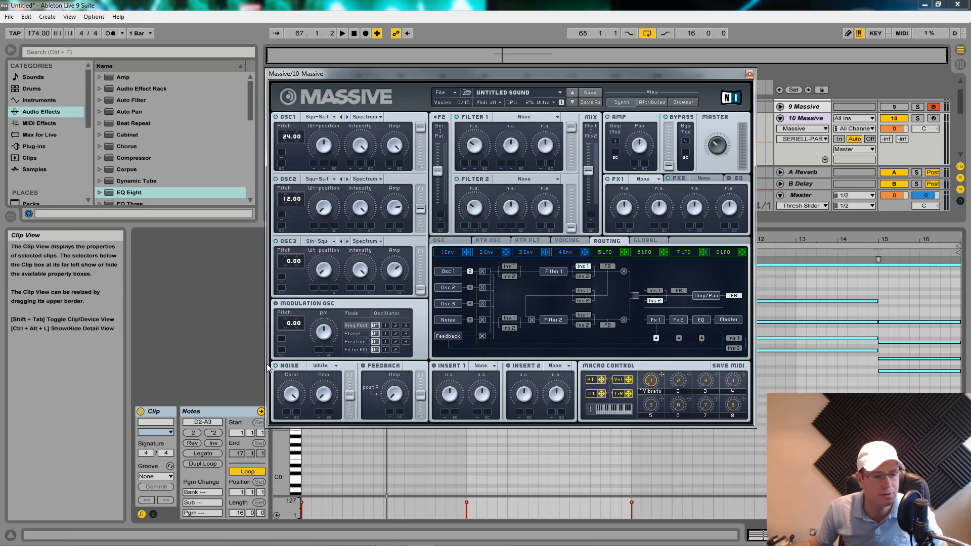
mouse_move(341, 382)
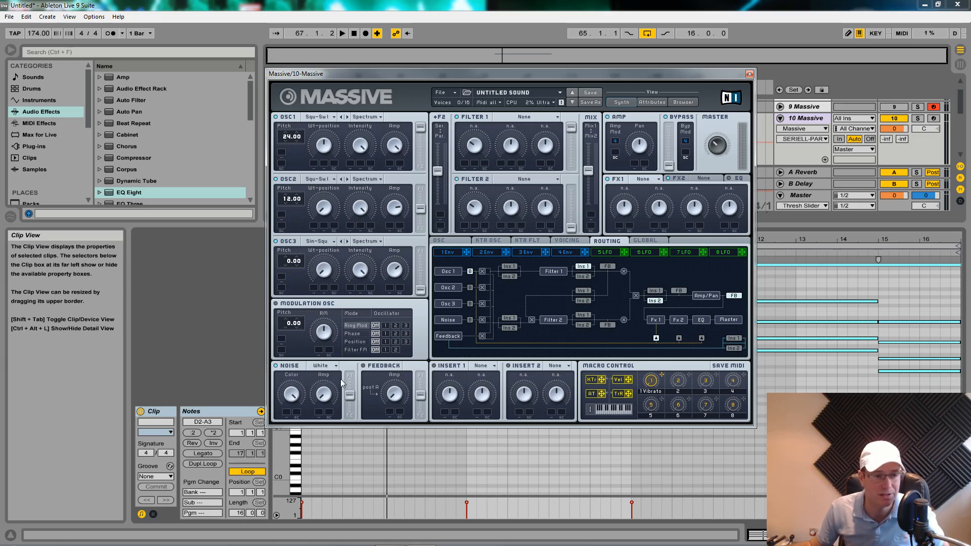
mouse_move(358, 312)
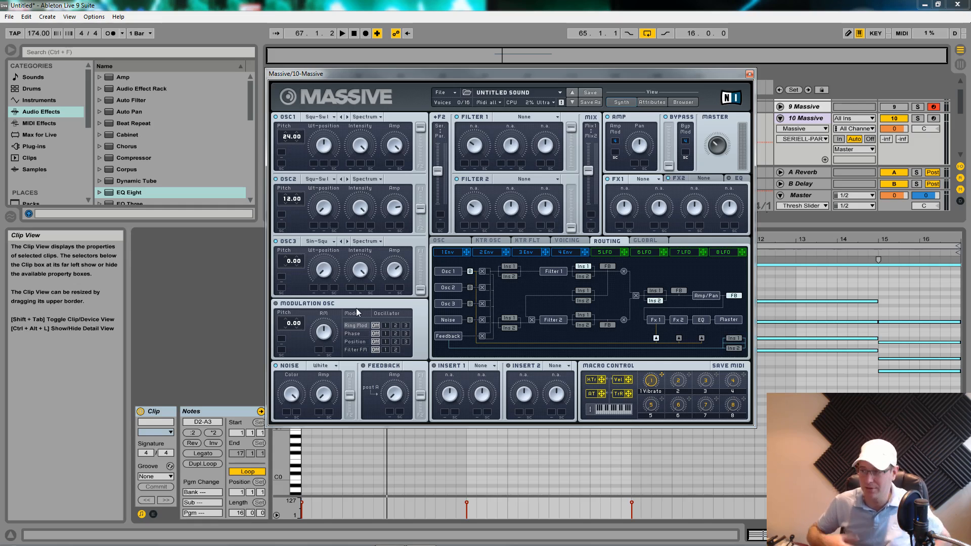
mouse_move(416, 245)
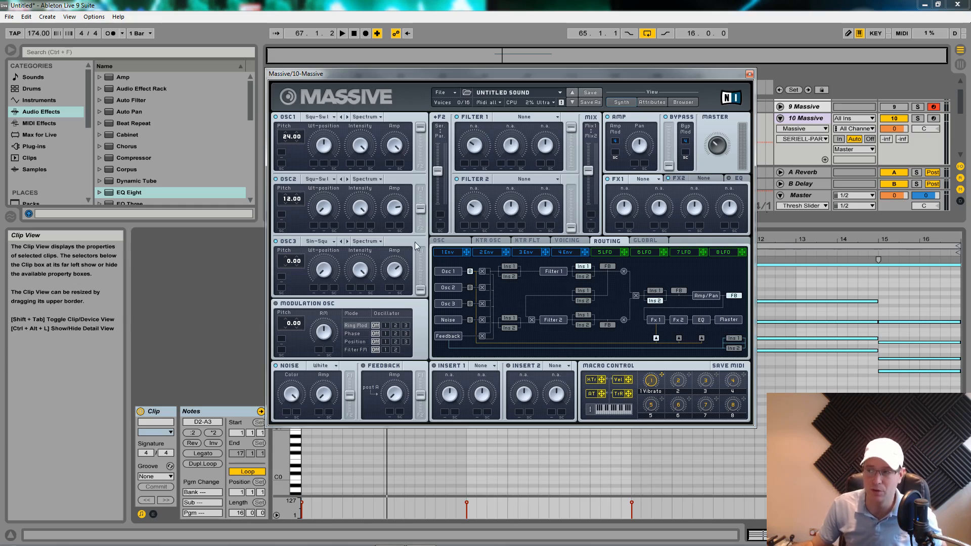
mouse_move(441, 225)
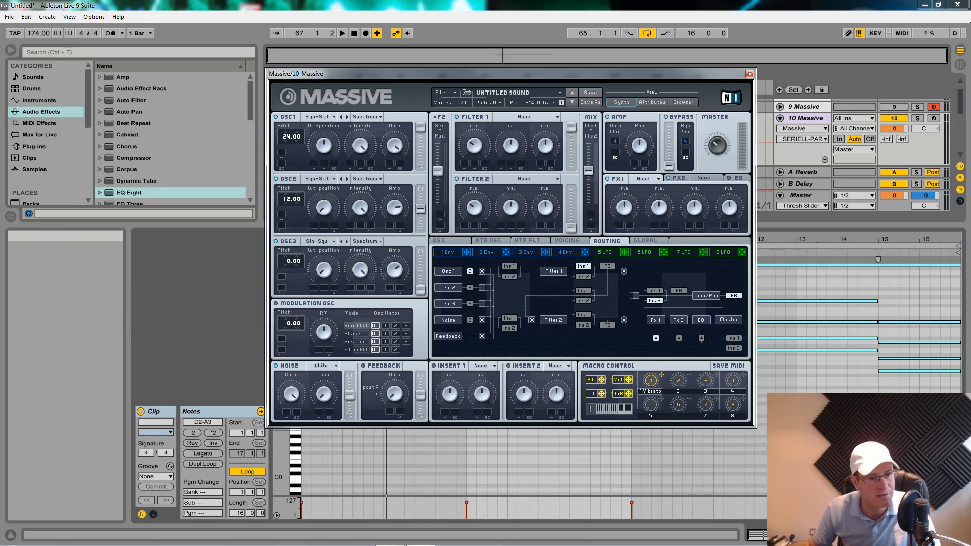
- Set Filter 2's type to Allpass, exposing its cutoff and resonance controls
left_click(523, 179)
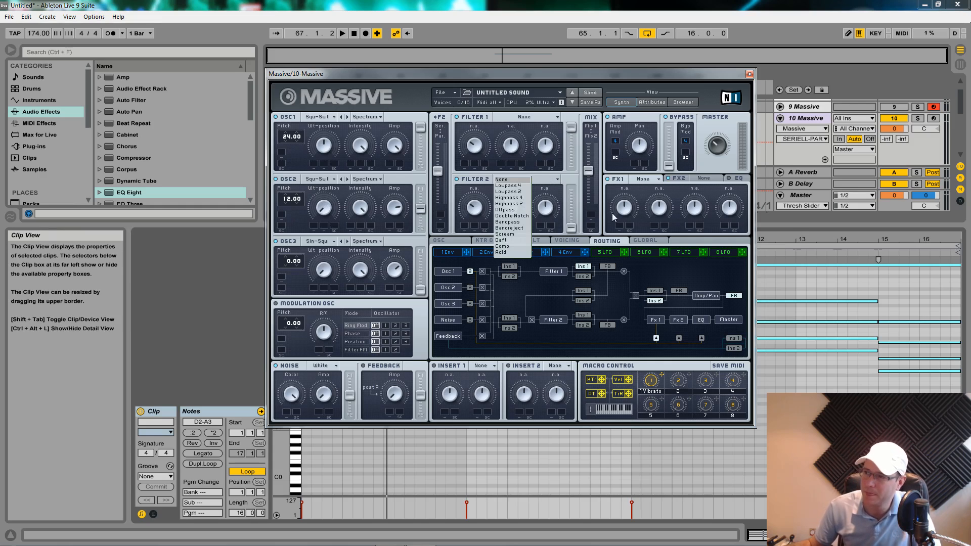
left_click(505, 209)
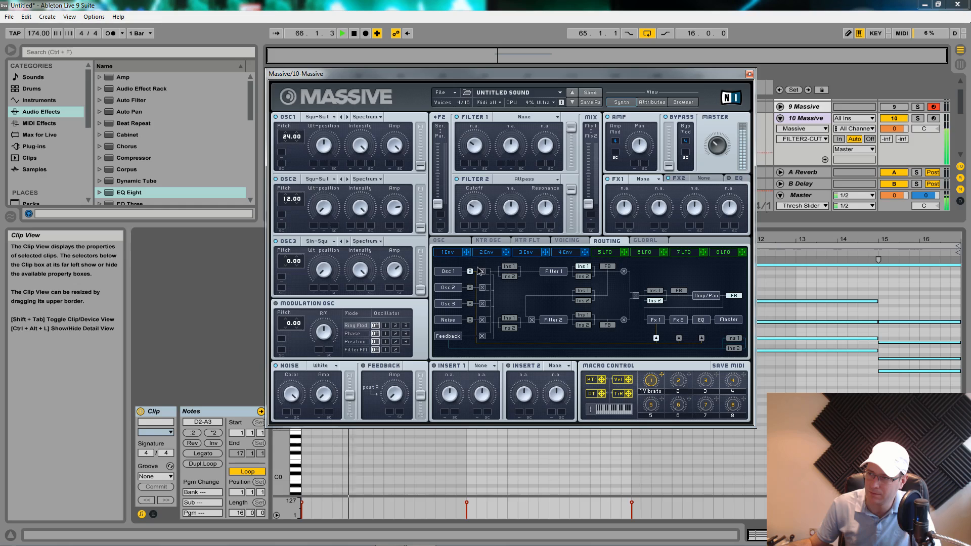
left_click(342, 32)
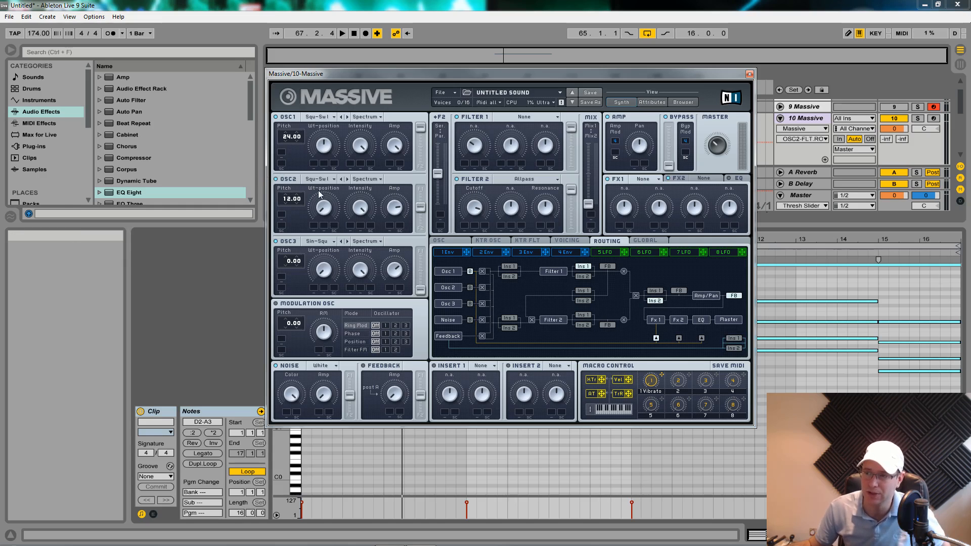
mouse_move(402, 154)
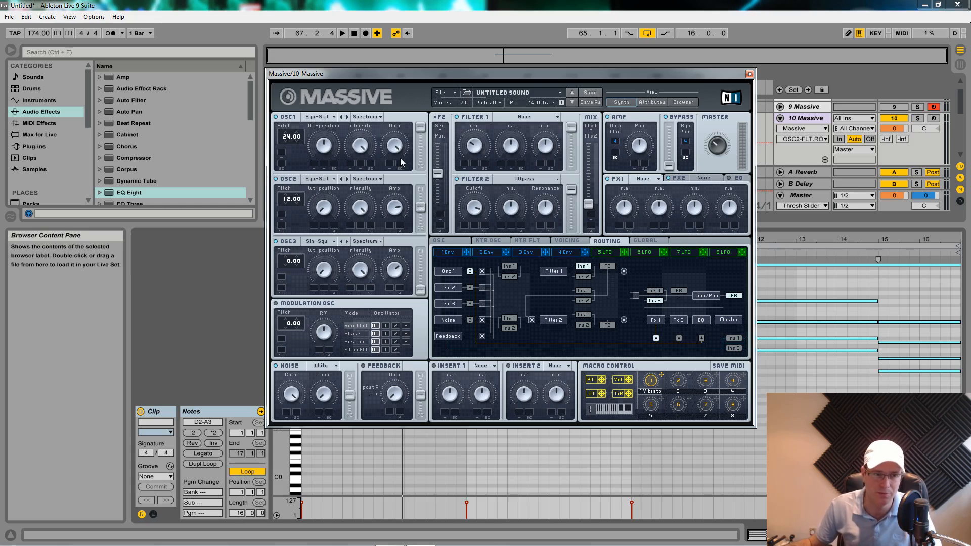
mouse_move(408, 147)
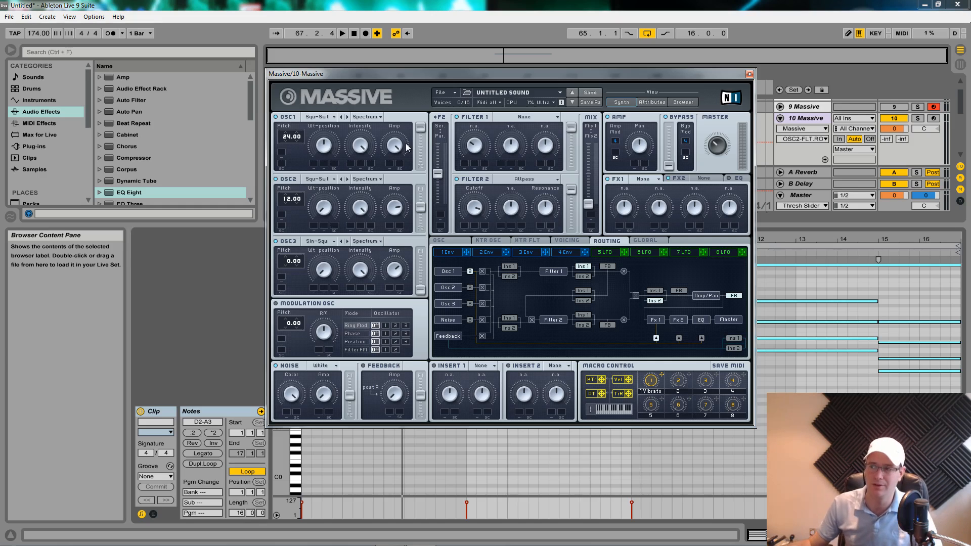
- Give the LFO modulating Filter 2 cutoff a triangle wave shape
left_click(342, 32)
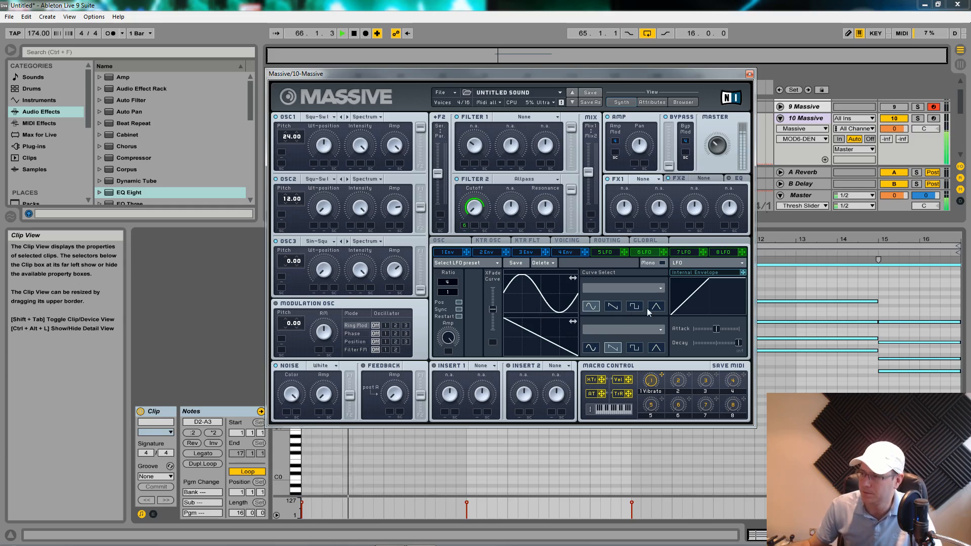
left_click(656, 307)
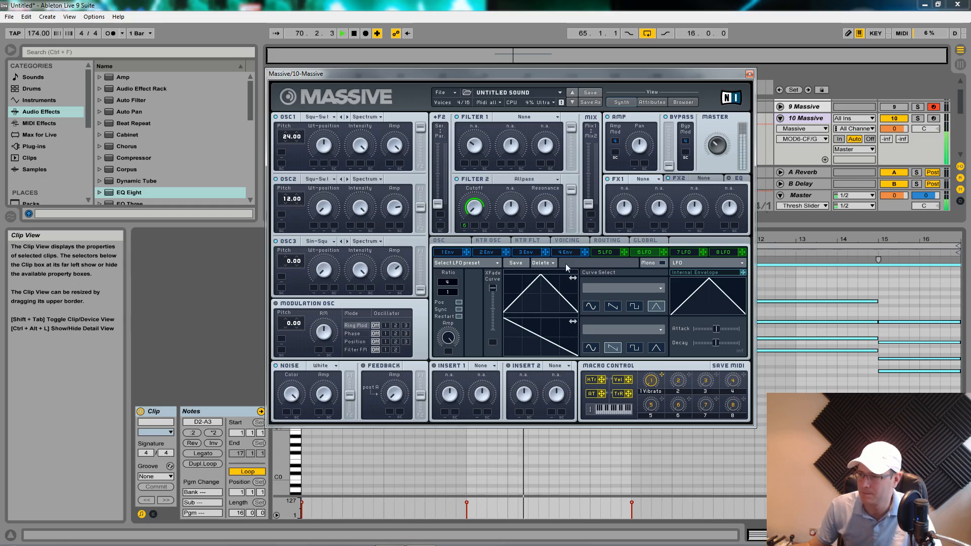
left_click(342, 32)
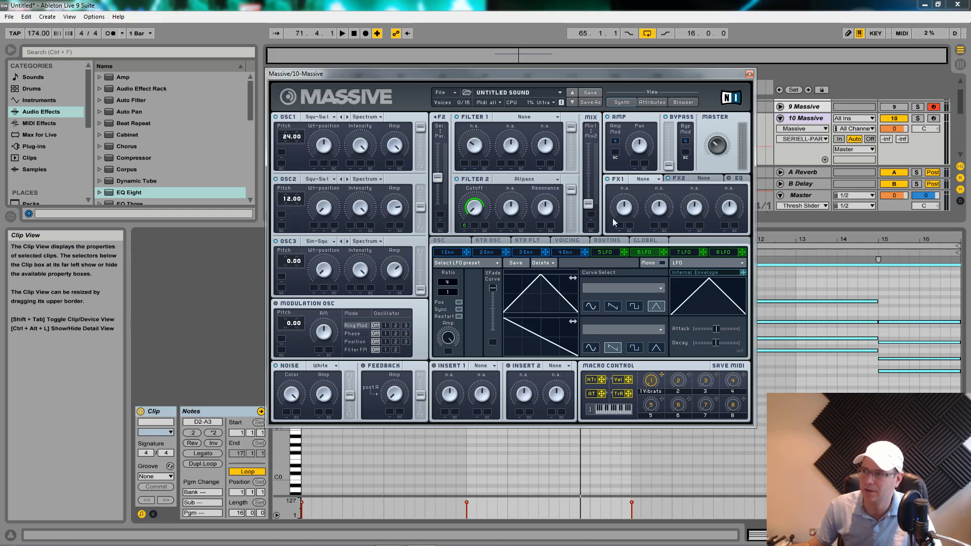
- Set Filter 1's type to Lowpass 2 with the LFO on its cutoff
left_click(342, 32)
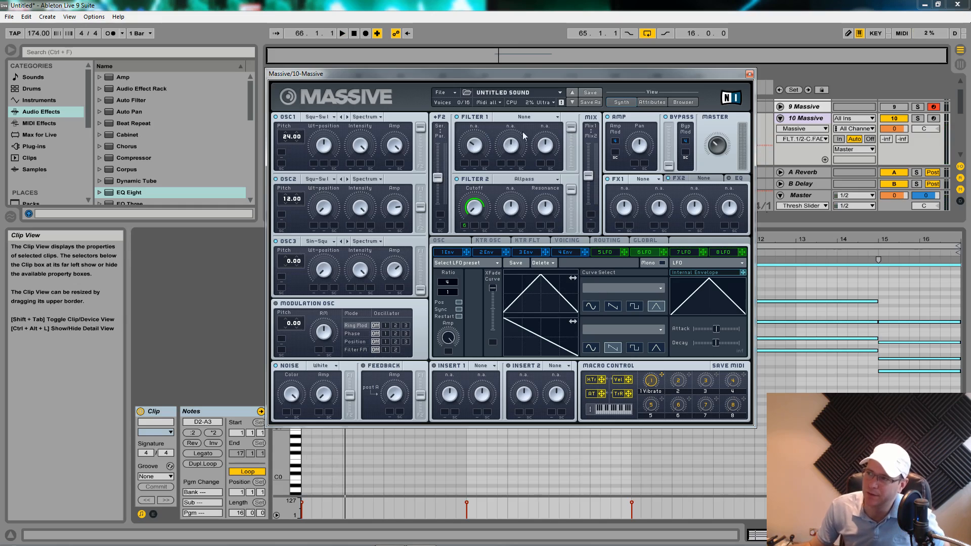
left_click(525, 117)
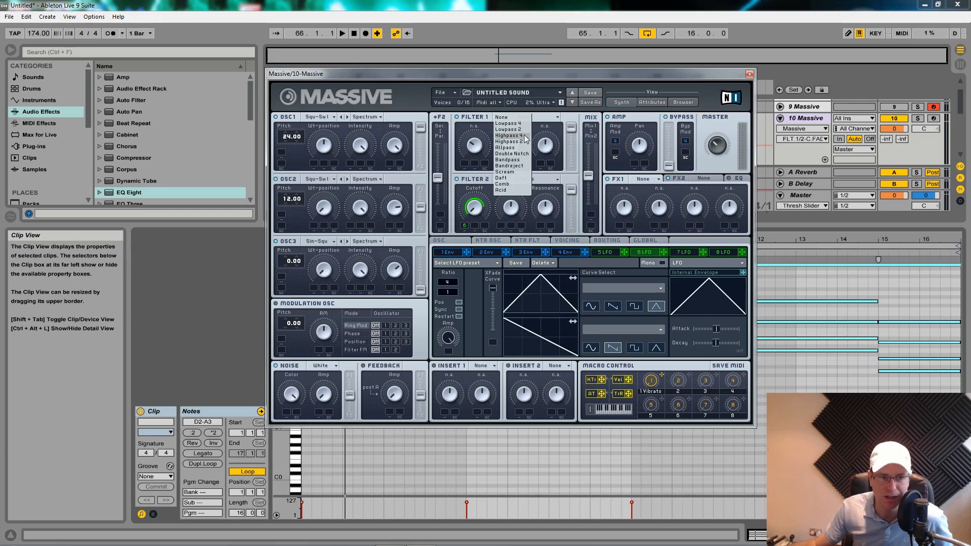
left_click(505, 147)
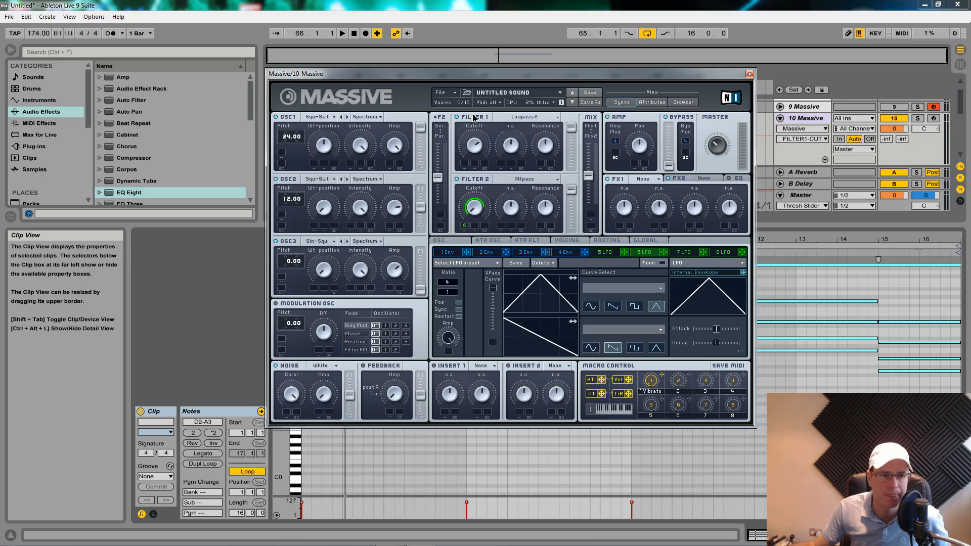
mouse_move(489, 128)
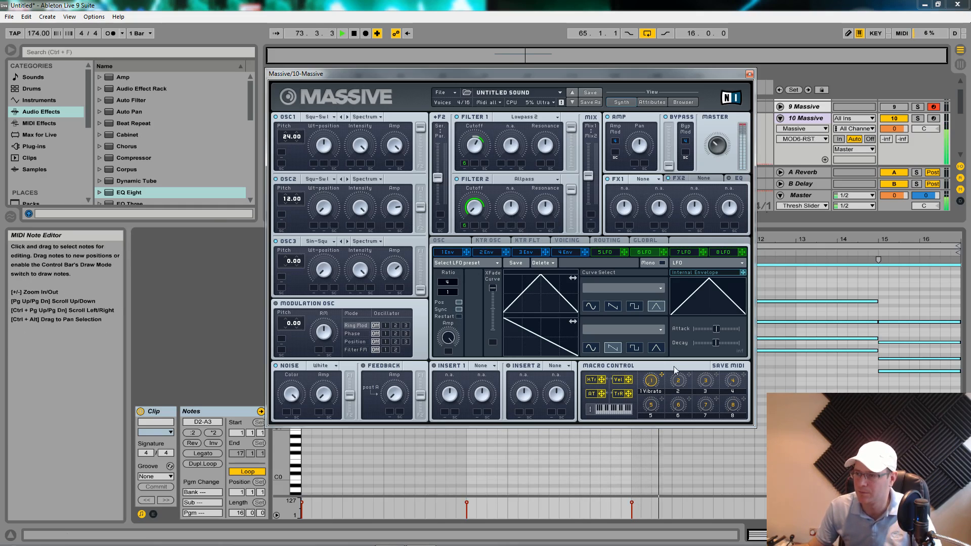
left_click(342, 32)
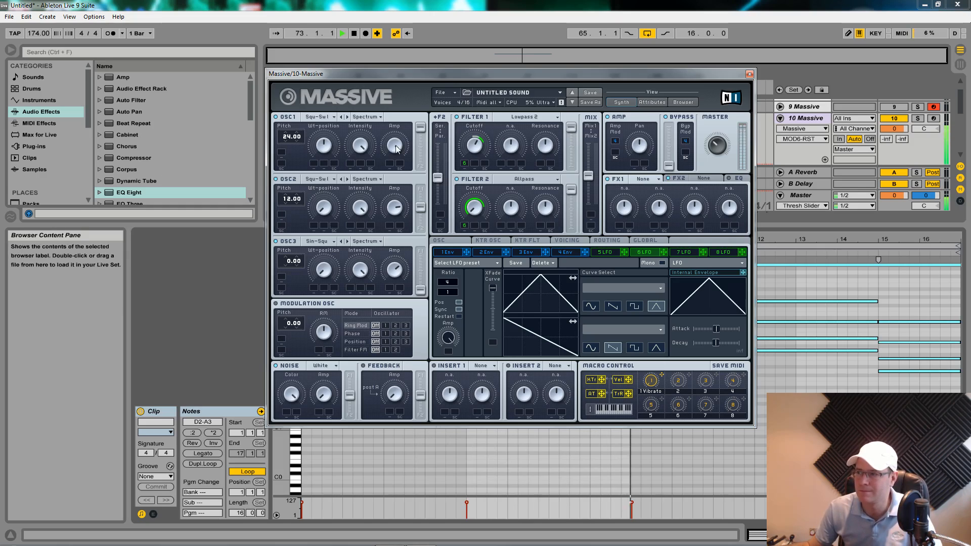
- Make modulator slot 5 a Performer sequencer driving OSC1 Amp
left_click(343, 32)
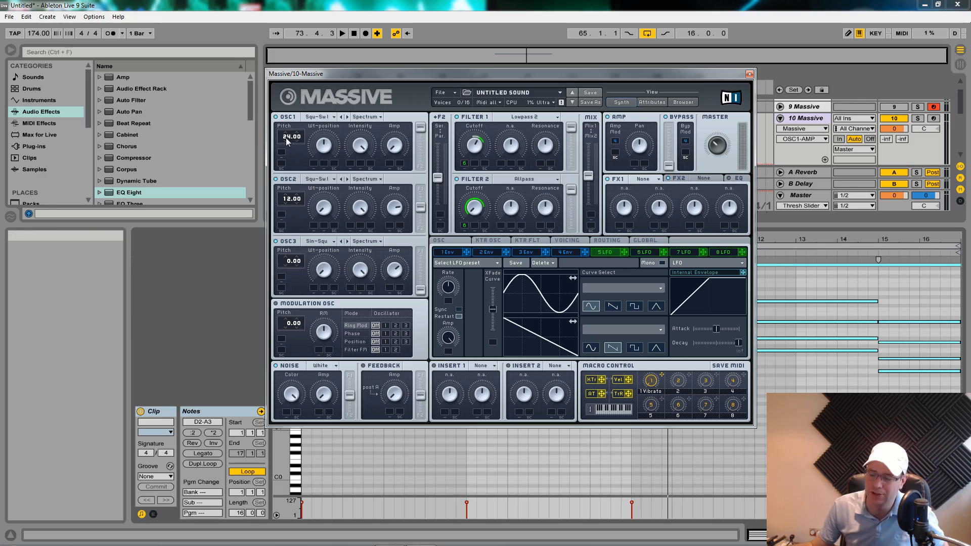
mouse_move(269, 295)
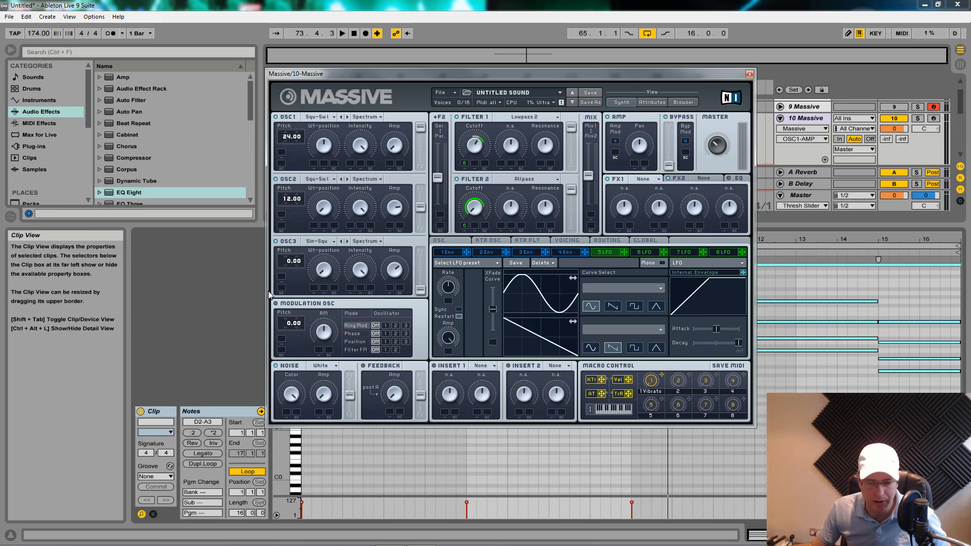
mouse_move(327, 285)
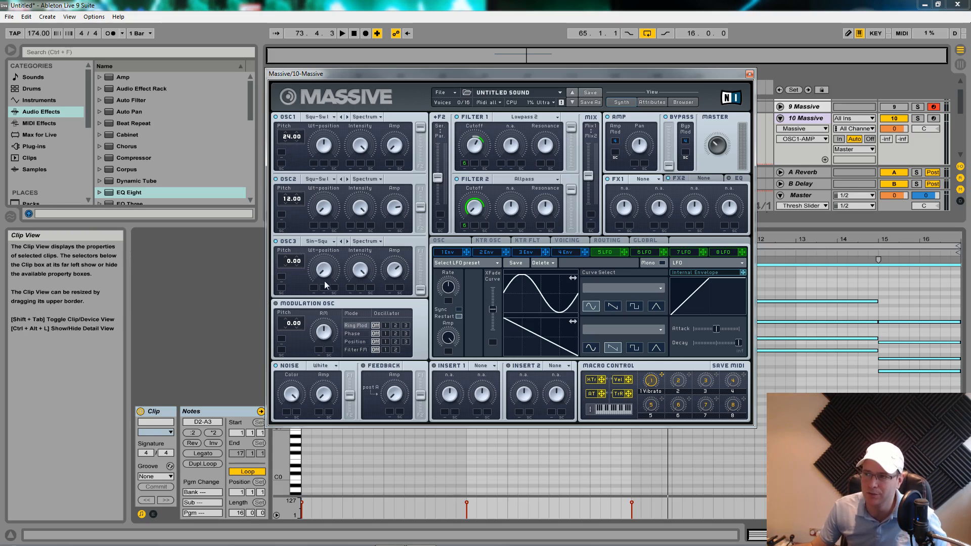
mouse_move(395, 144)
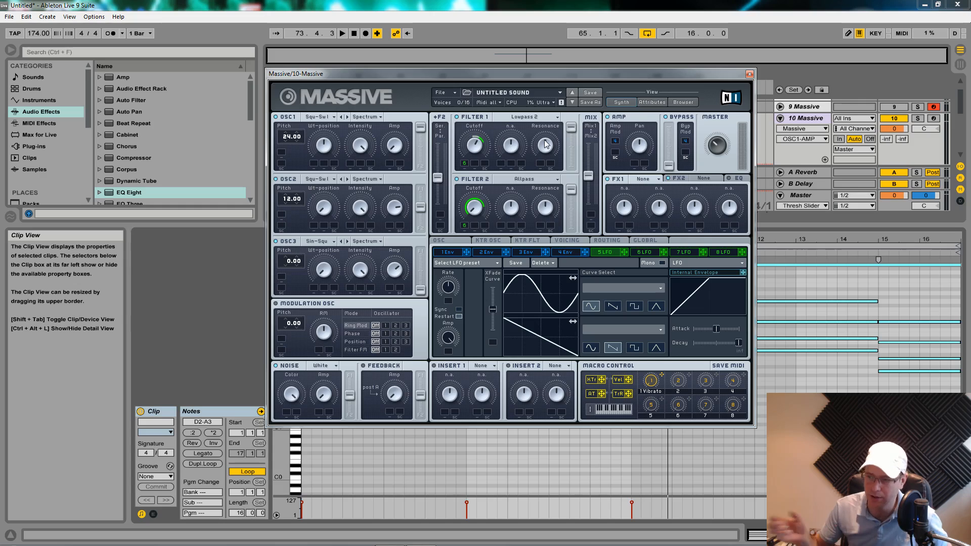
mouse_move(625, 263)
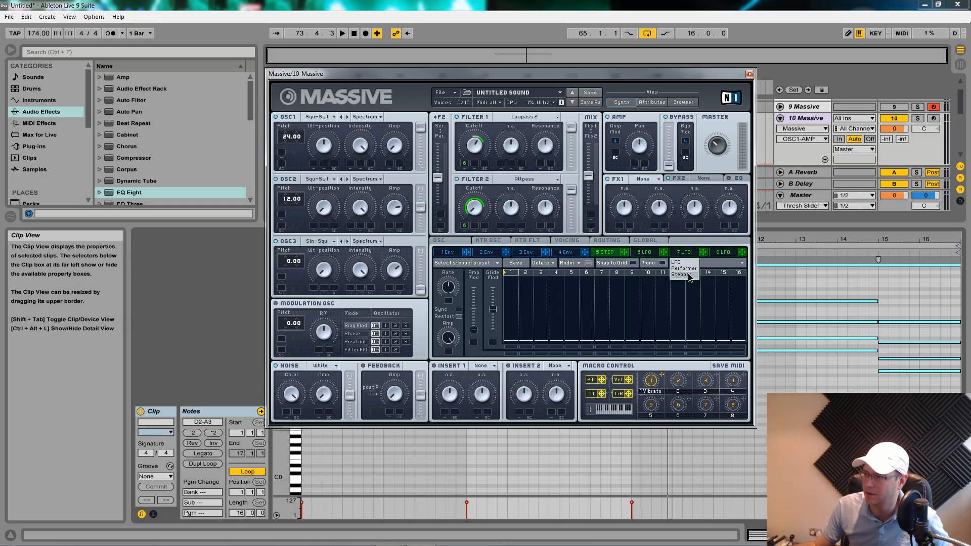
left_click(684, 269)
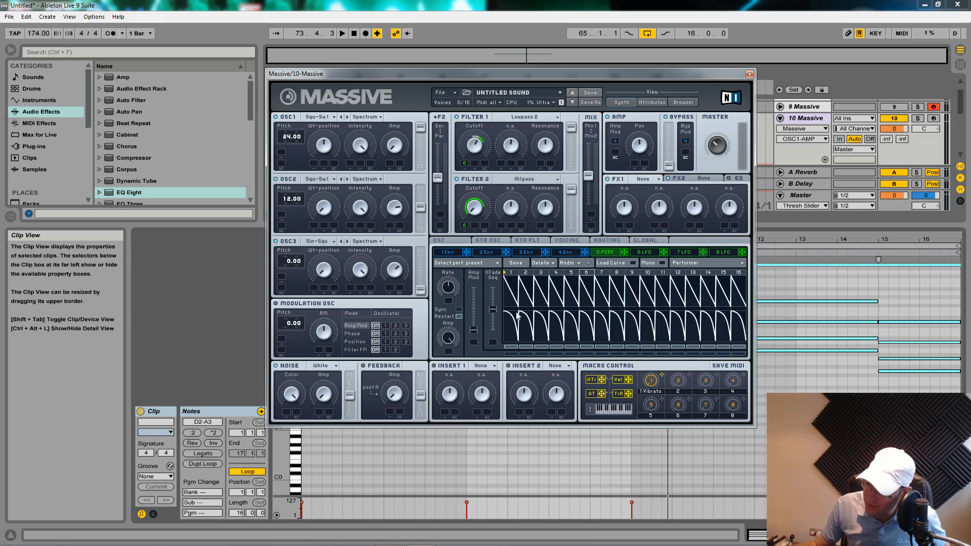
mouse_move(560, 318)
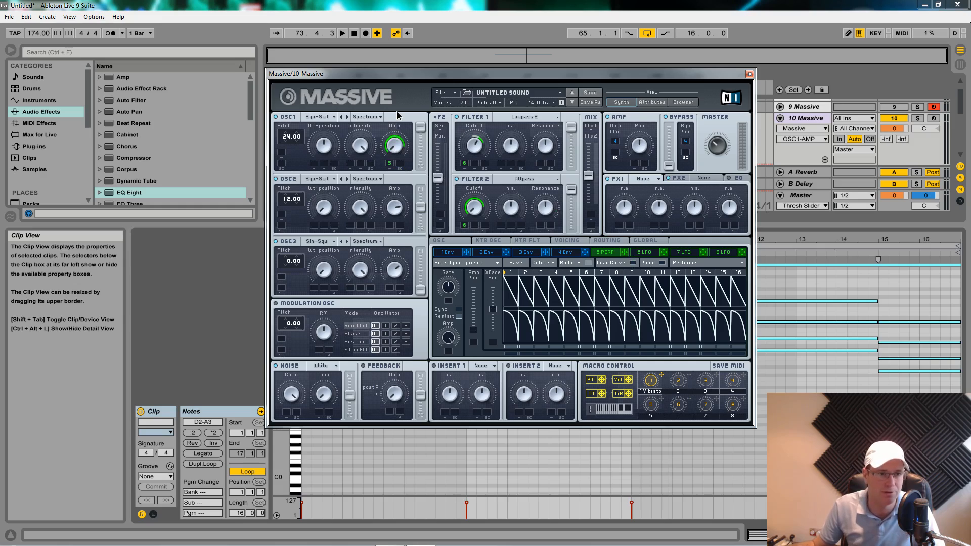
left_click(342, 33)
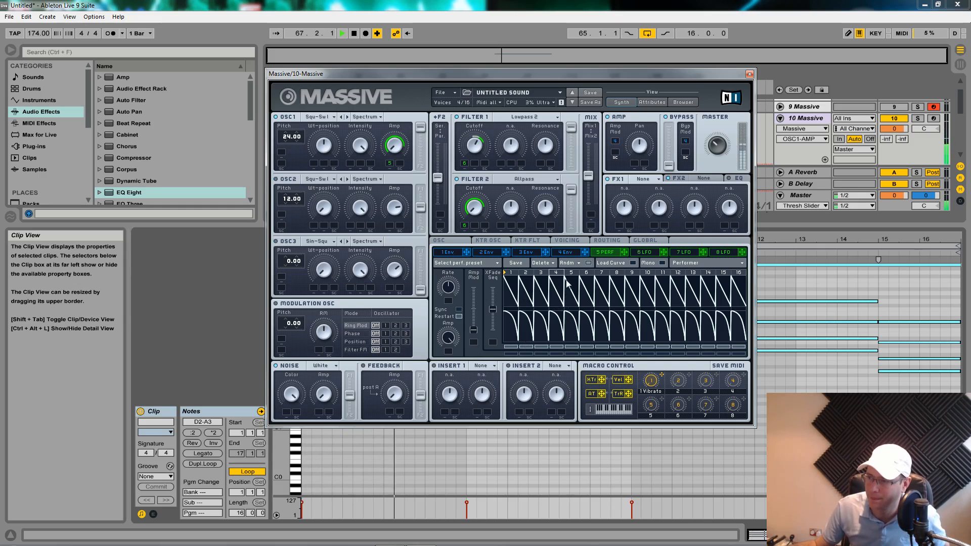
left_click(342, 32)
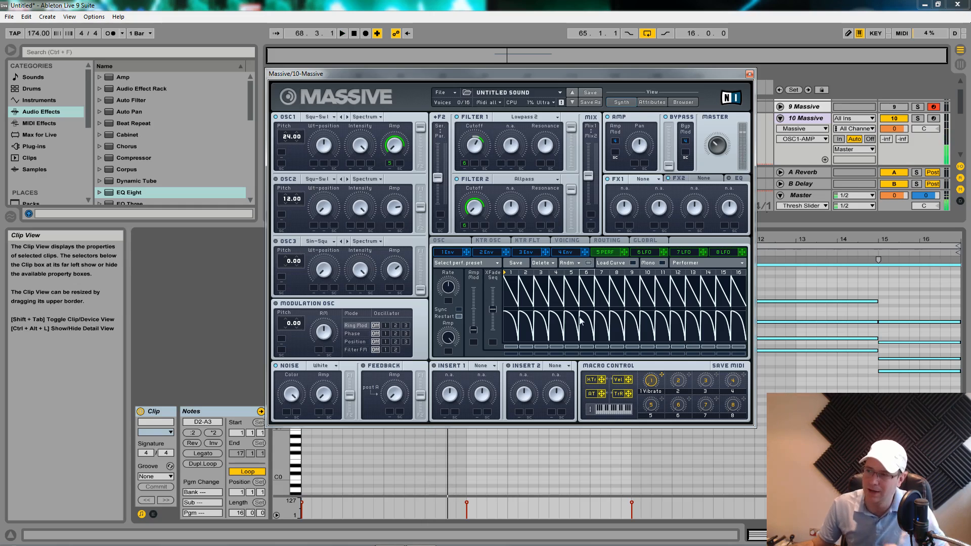
mouse_move(520, 277)
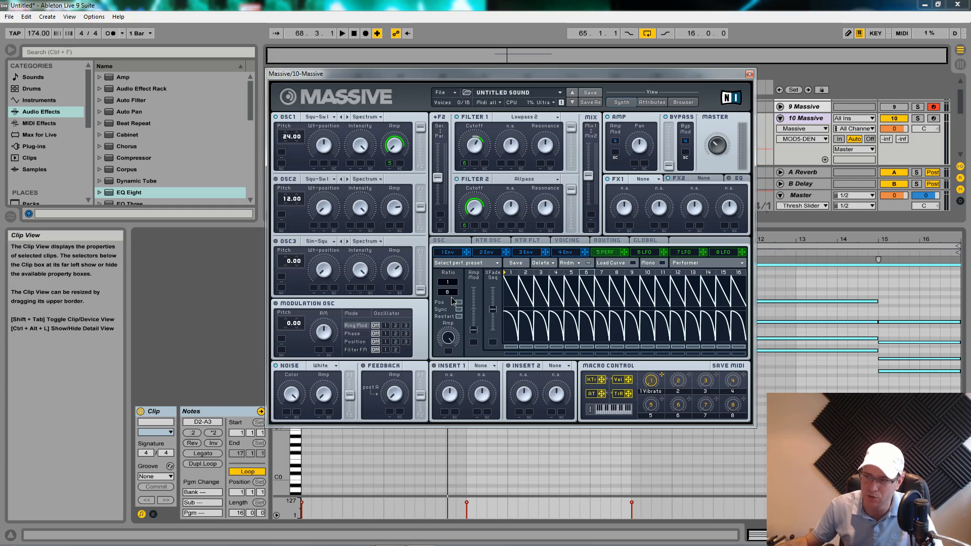
- Show the Performer's Curve Select palette of alternative step shapes
left_click(342, 33)
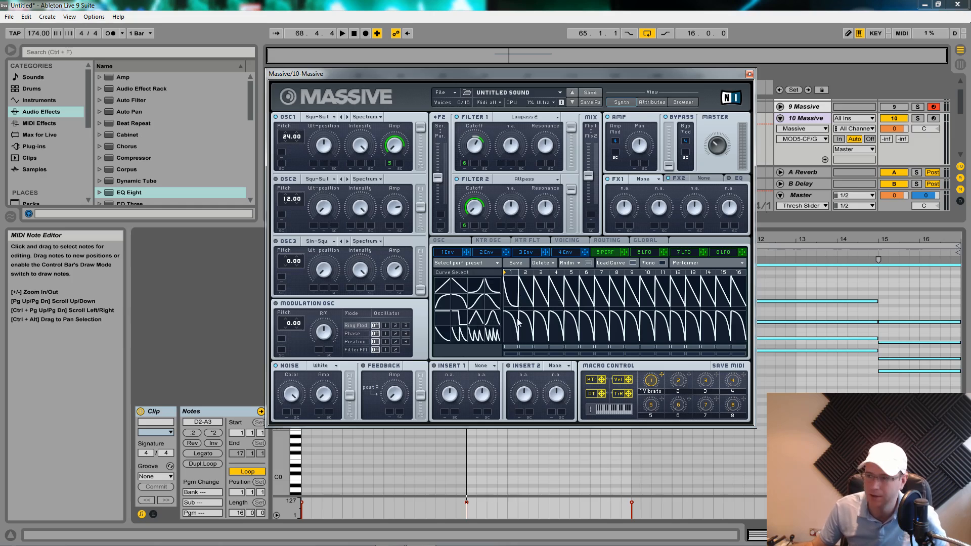
mouse_move(526, 280)
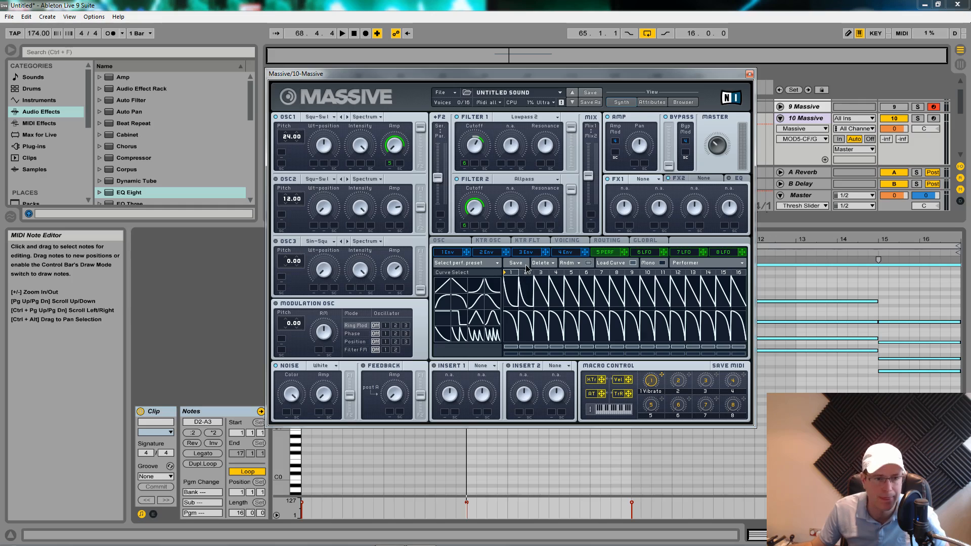
mouse_move(553, 293)
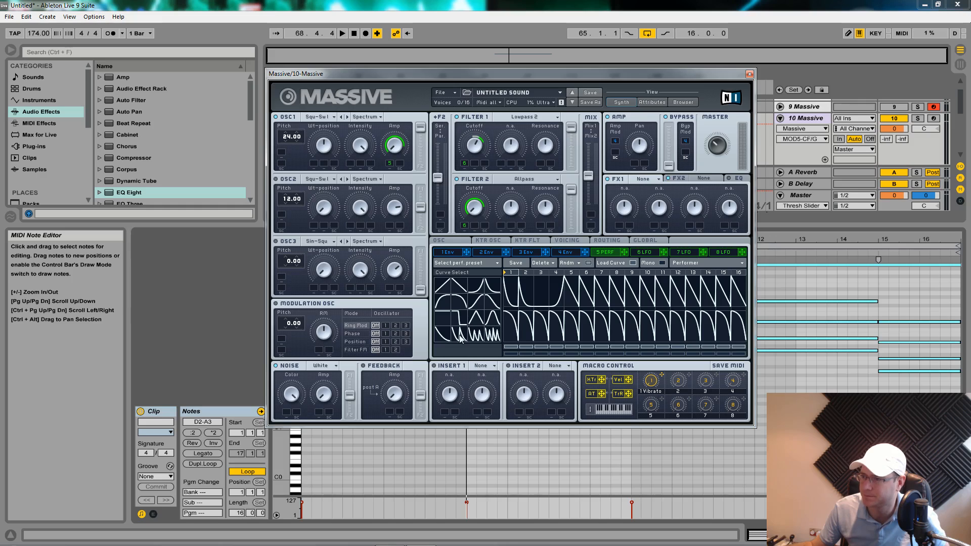
mouse_move(589, 301)
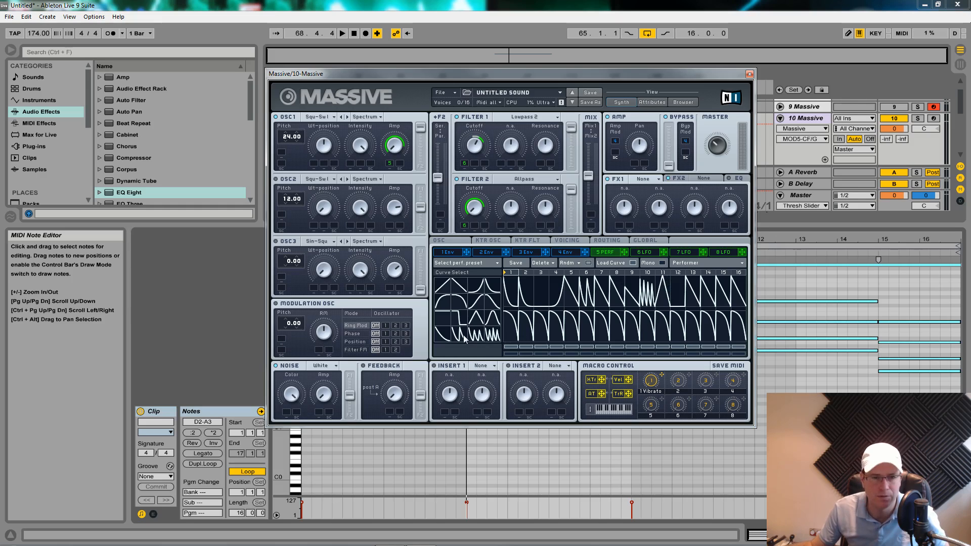
mouse_move(466, 340)
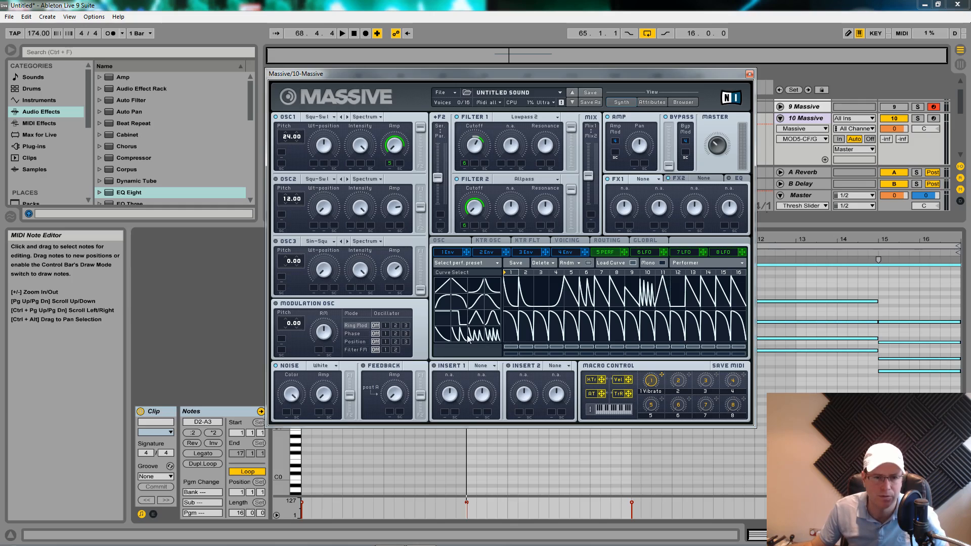
mouse_move(694, 303)
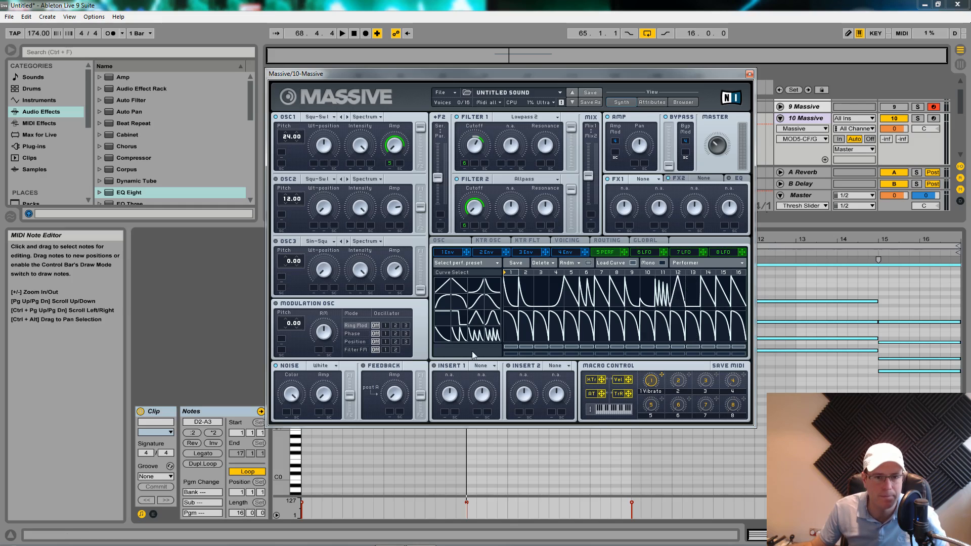
mouse_move(470, 355)
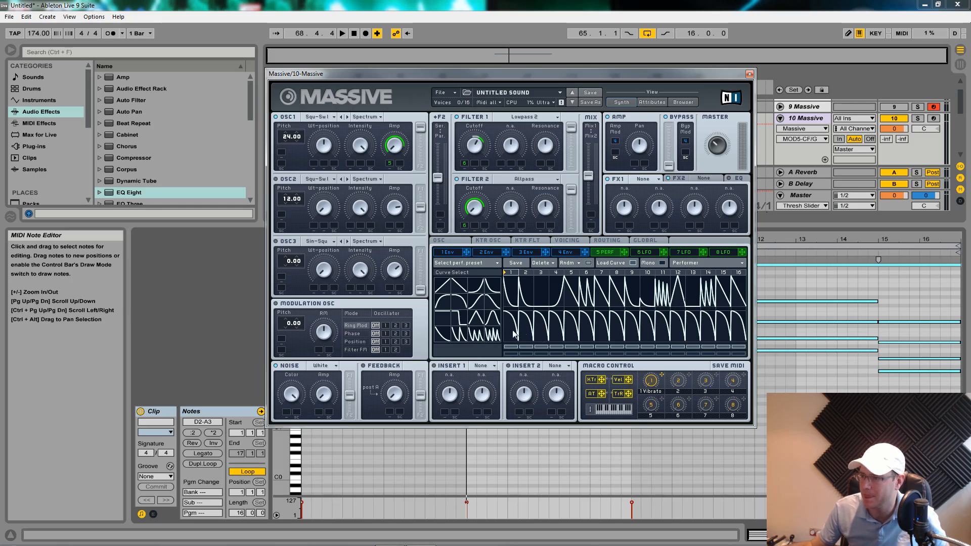
mouse_move(729, 306)
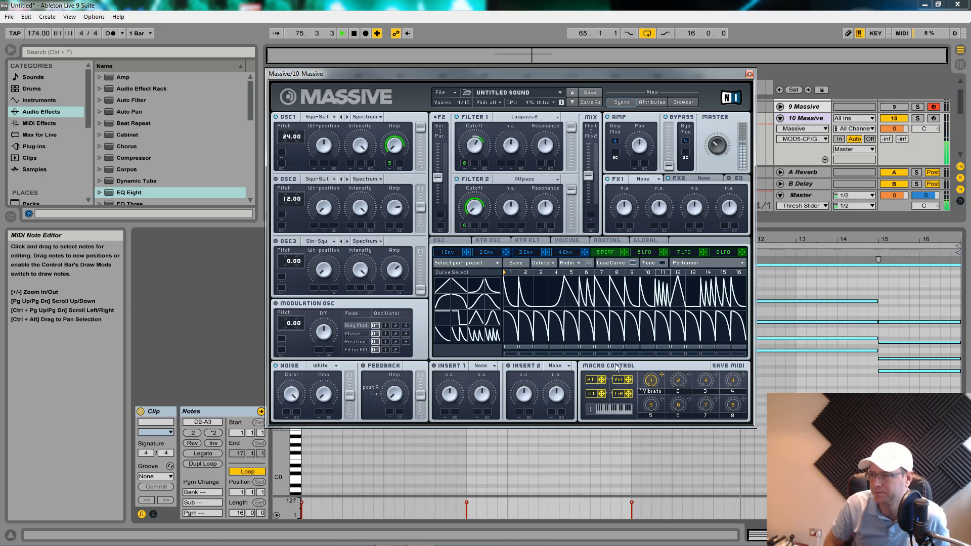
- Change one performer step's curve and set modulator 6's LFO to a triangle wave
left_click(342, 32)
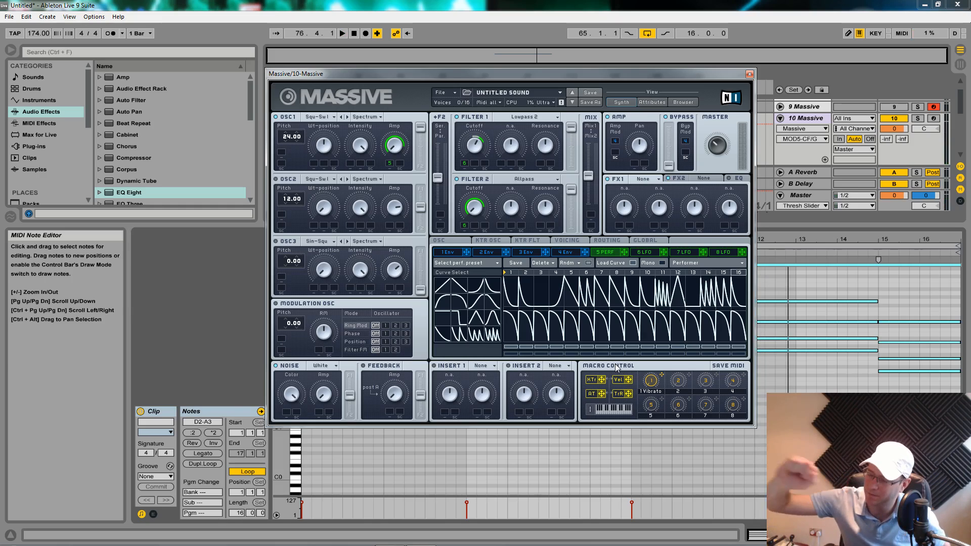
left_click(341, 32)
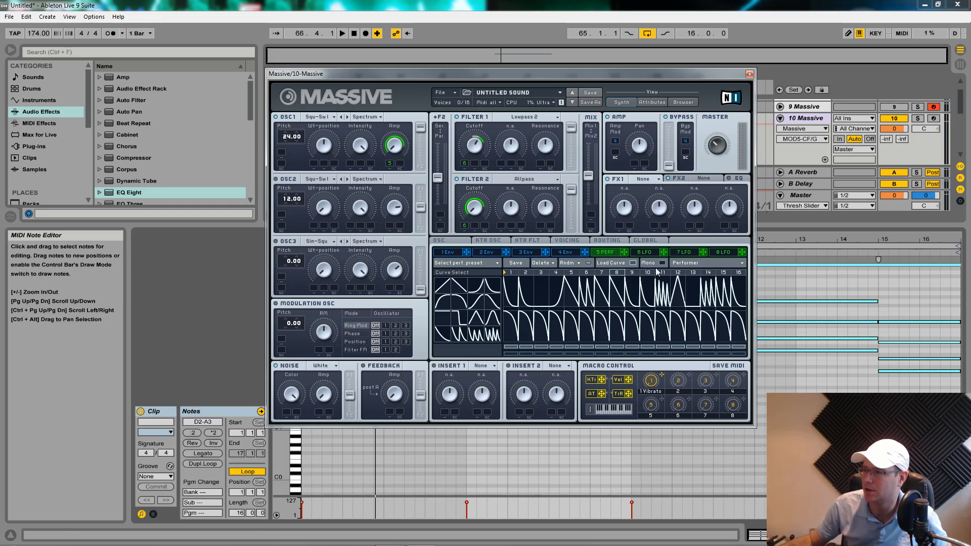
mouse_move(657, 303)
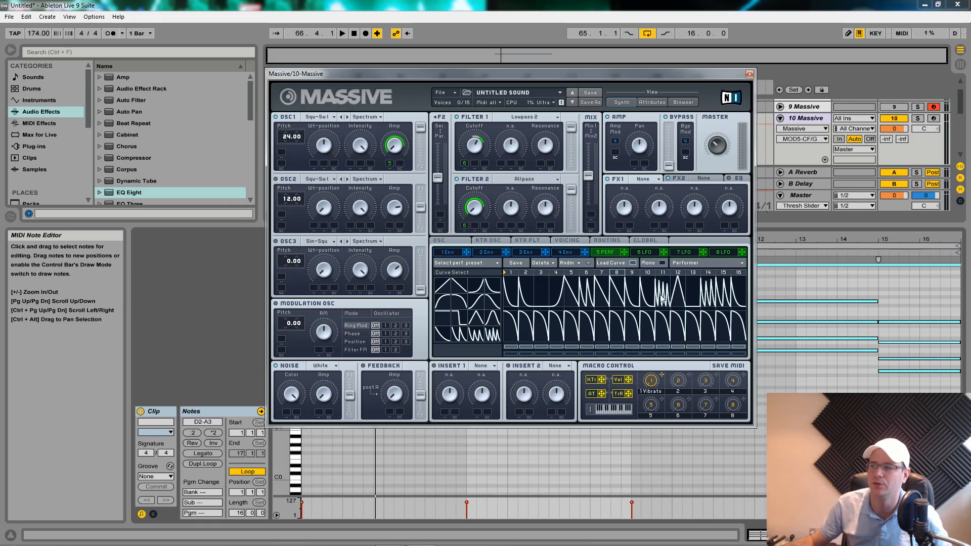
mouse_move(594, 295)
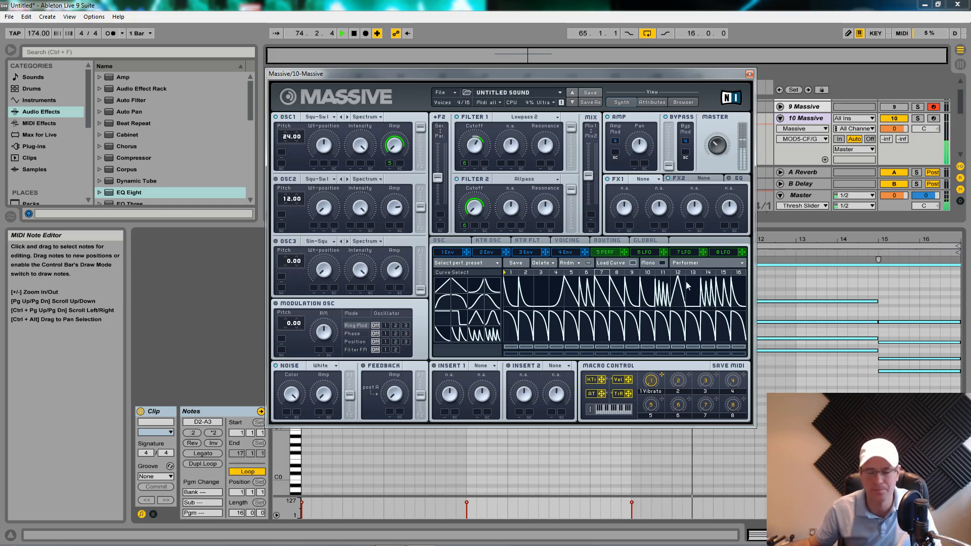
left_click(466, 263)
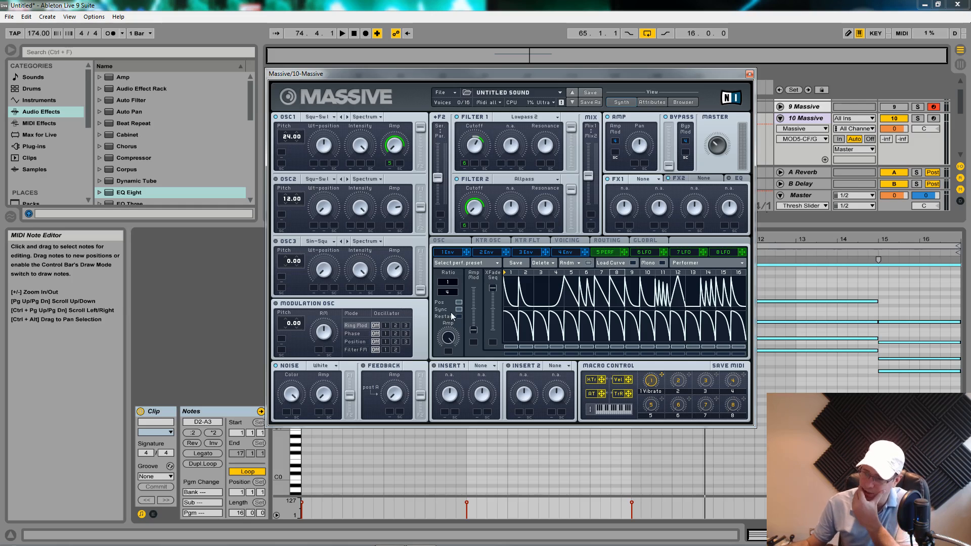
mouse_move(291, 204)
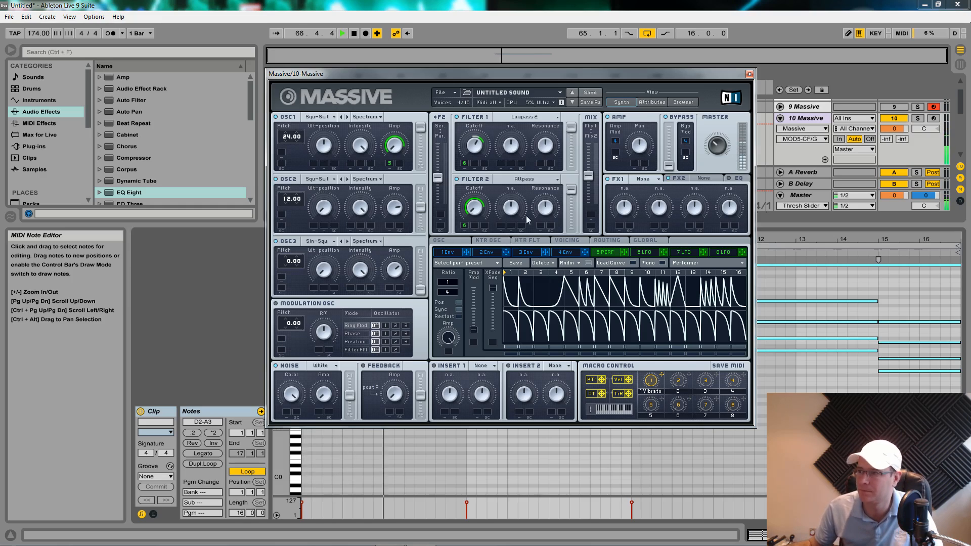
right_click(472, 210)
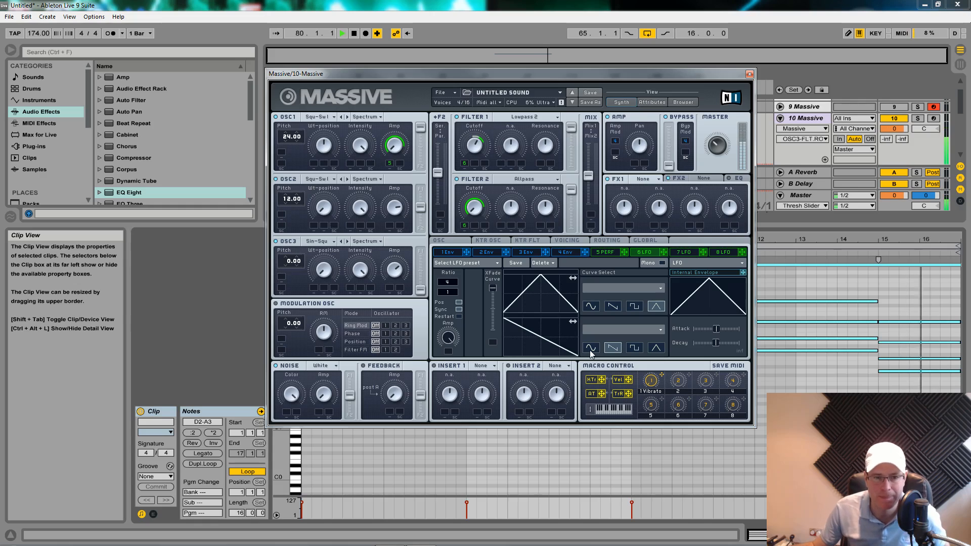
left_click(342, 33)
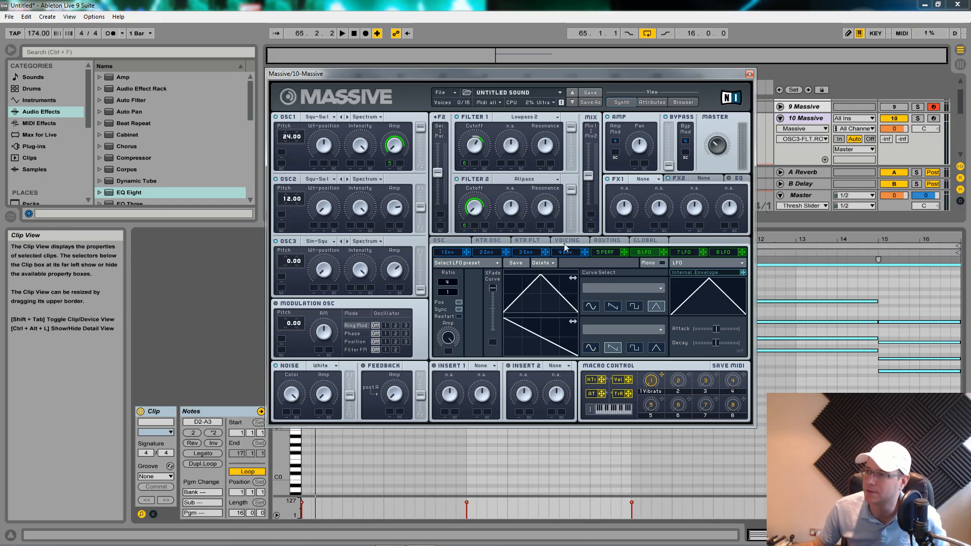
left_click(565, 241)
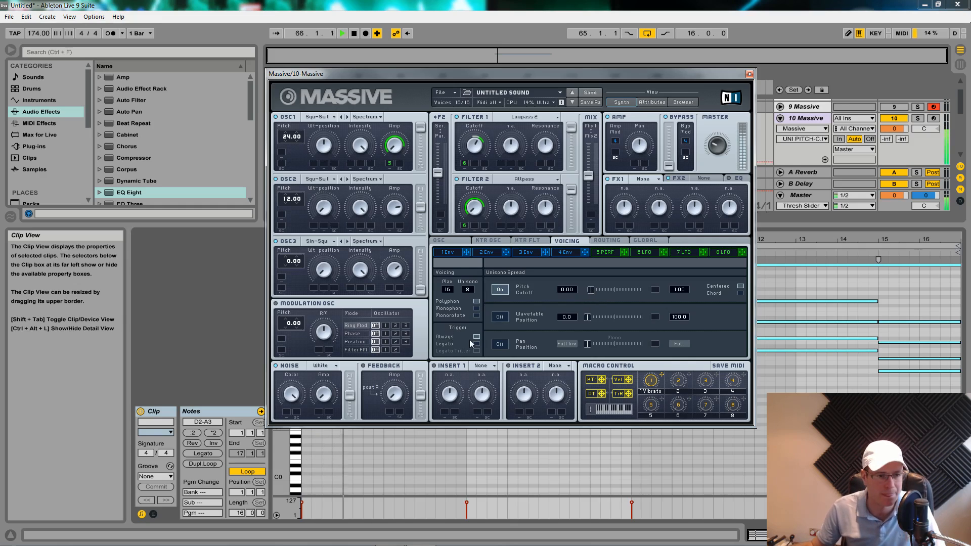
left_click(499, 344)
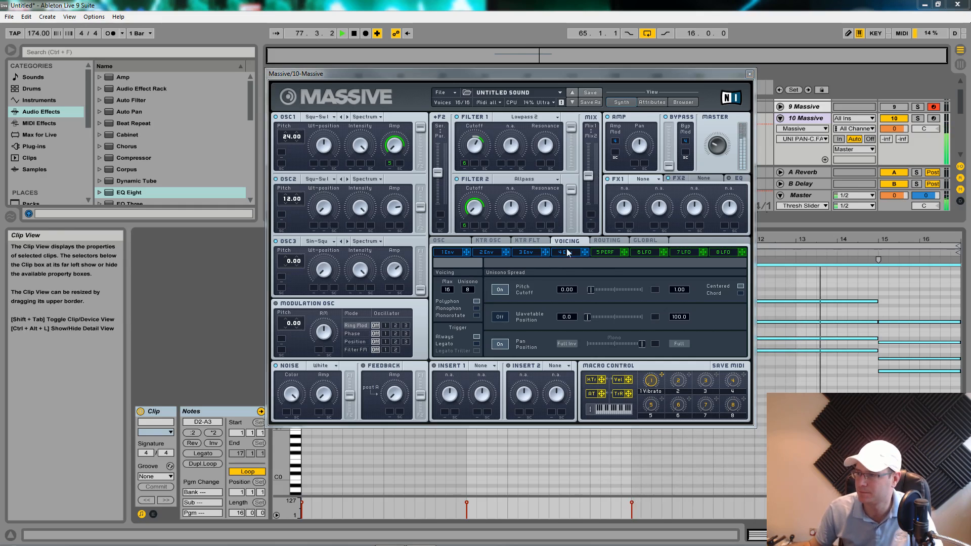
left_click(564, 252)
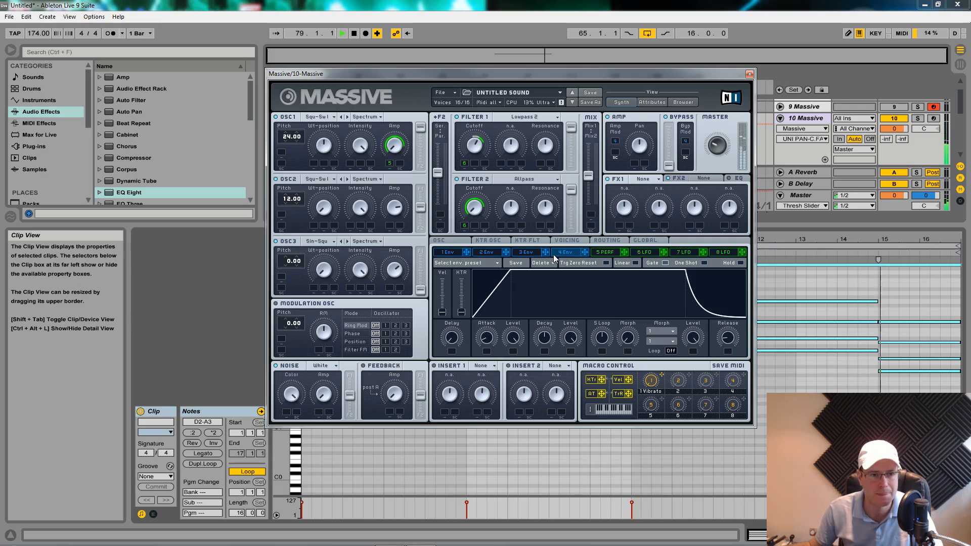
left_click(342, 32)
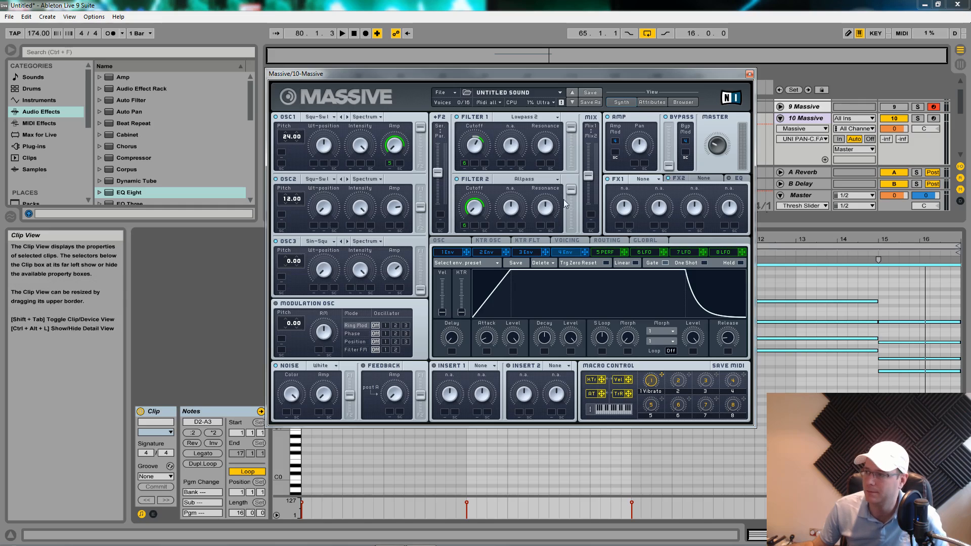
- Load Delay Synced in FX1 and Chorus Ensemble in FX2
left_click(647, 179)
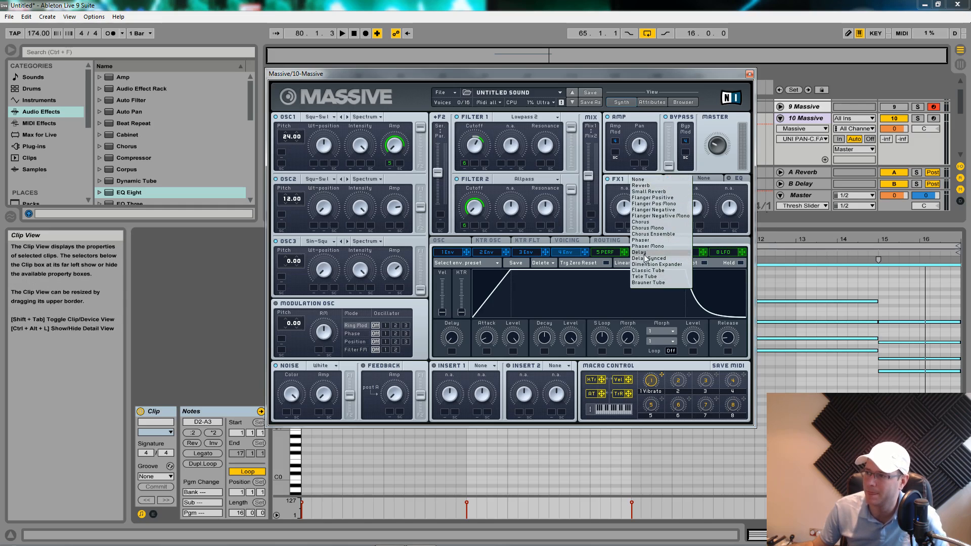
left_click(640, 252)
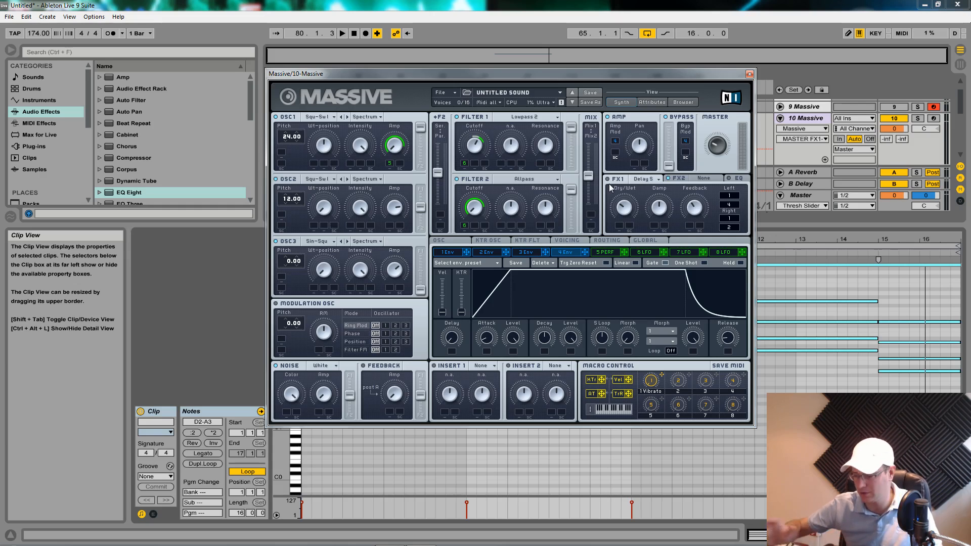
mouse_move(606, 180)
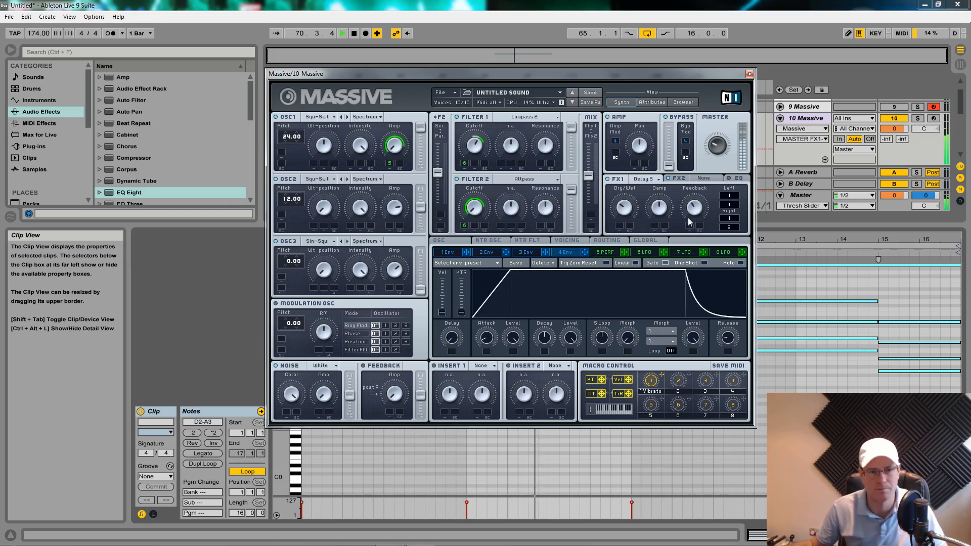
left_click(703, 178)
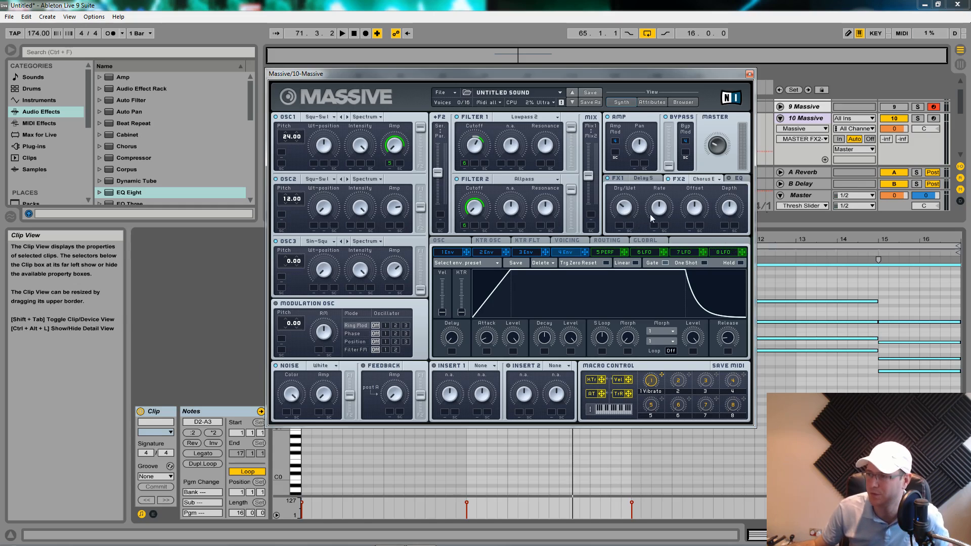
mouse_move(694, 212)
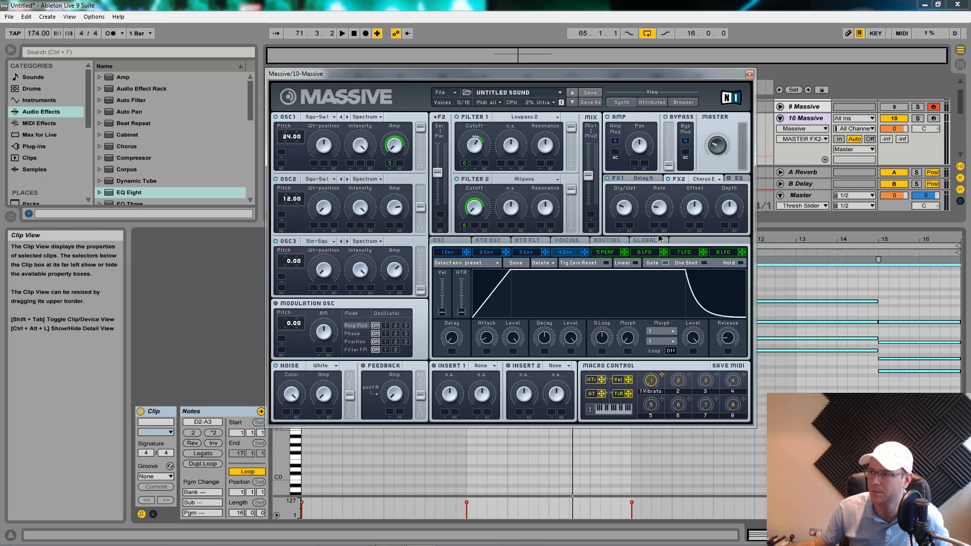
mouse_move(727, 226)
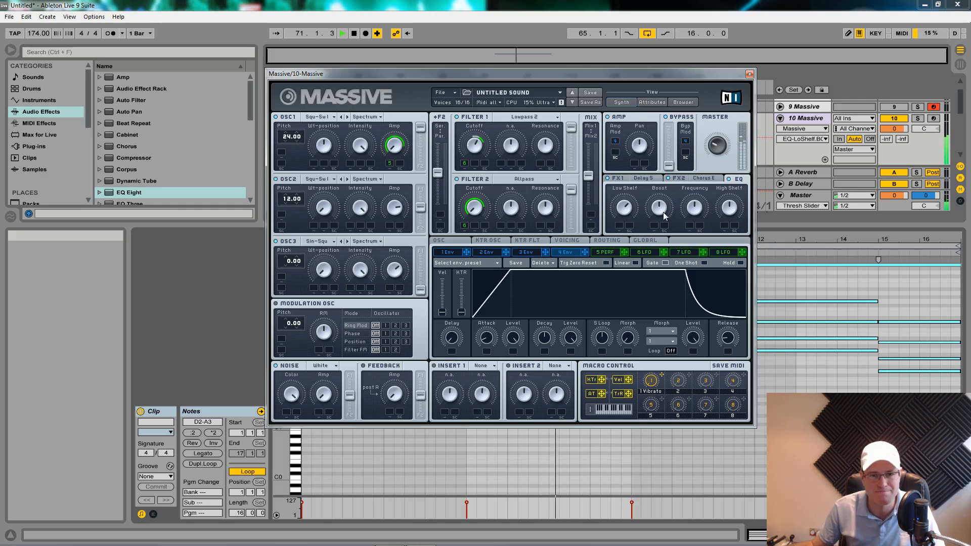
- Switch on Massive's equaliser and boost its high shelf to brighten the pad
left_click(341, 32)
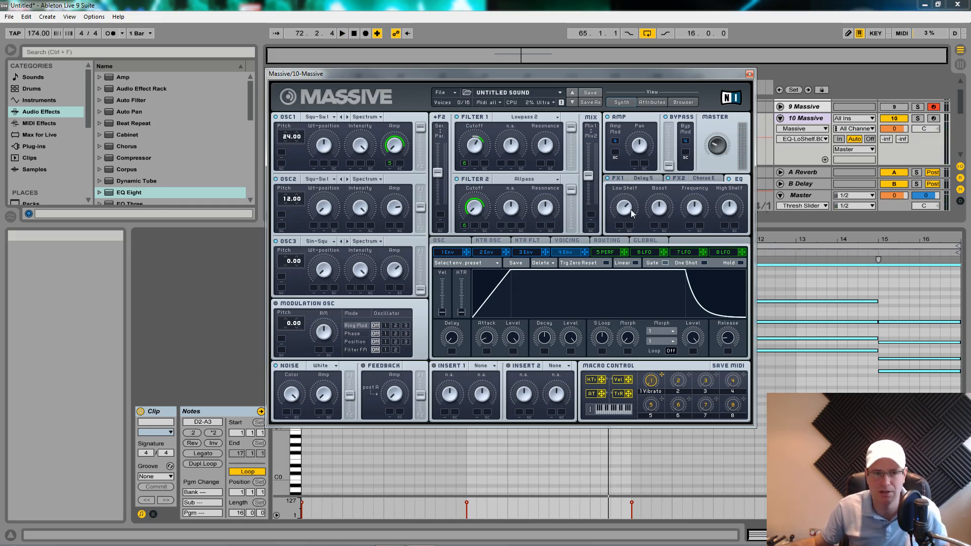
mouse_move(575, 262)
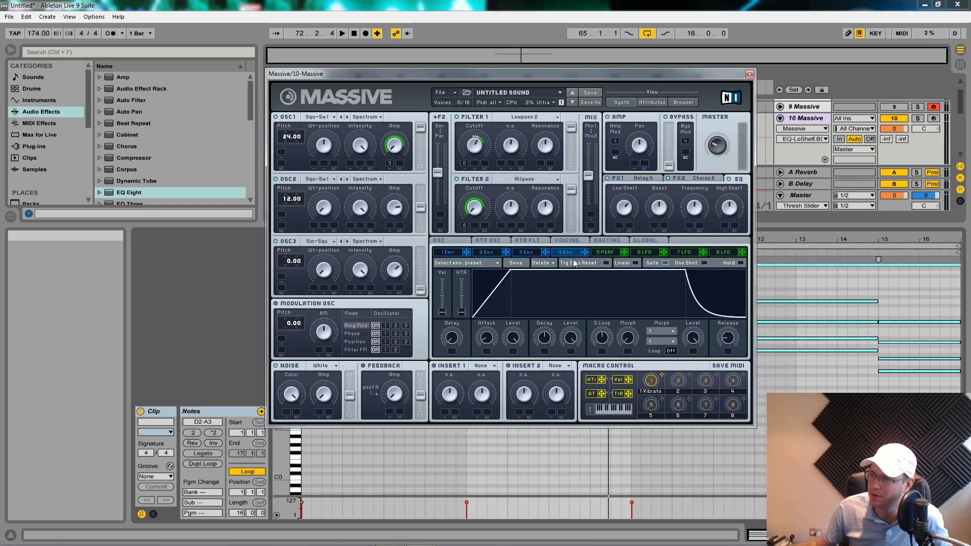
left_click(644, 251)
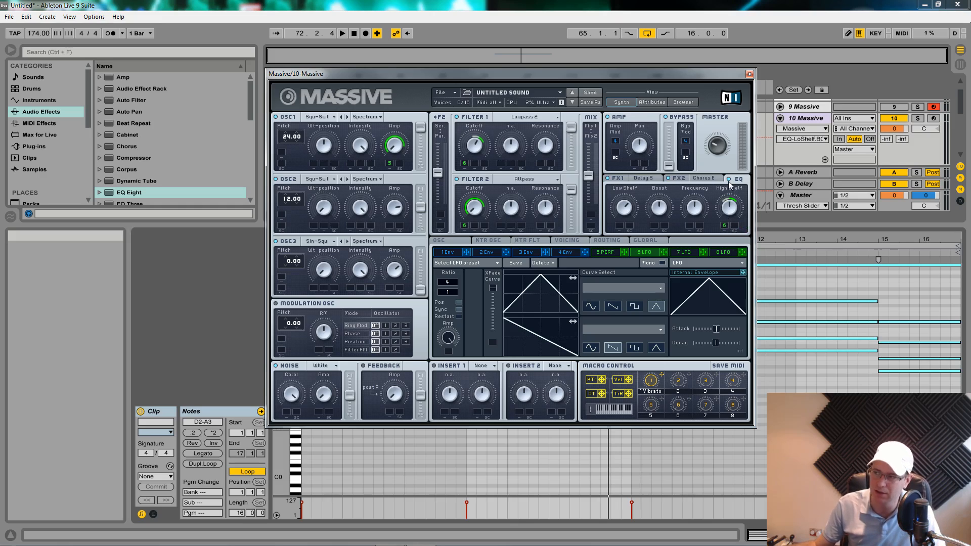
left_click(342, 32)
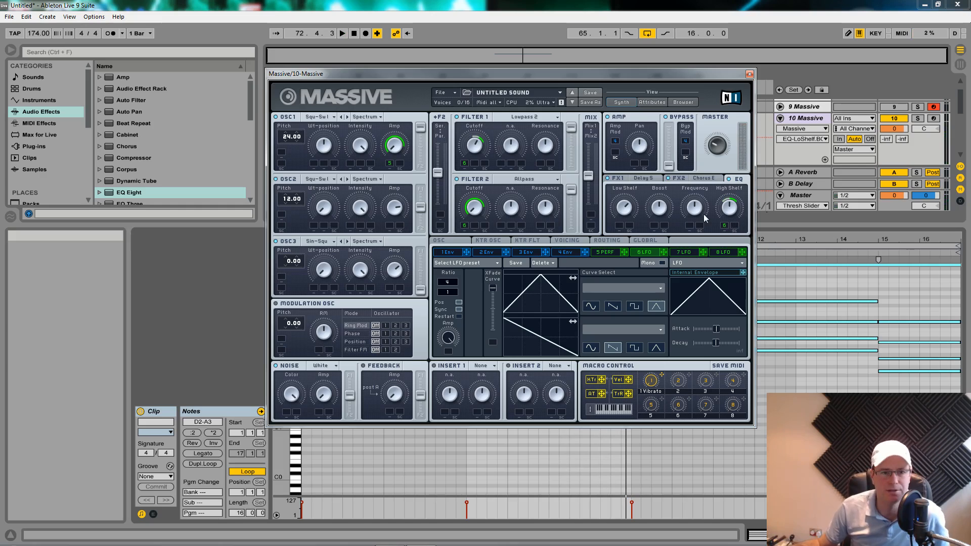
left_click(342, 32)
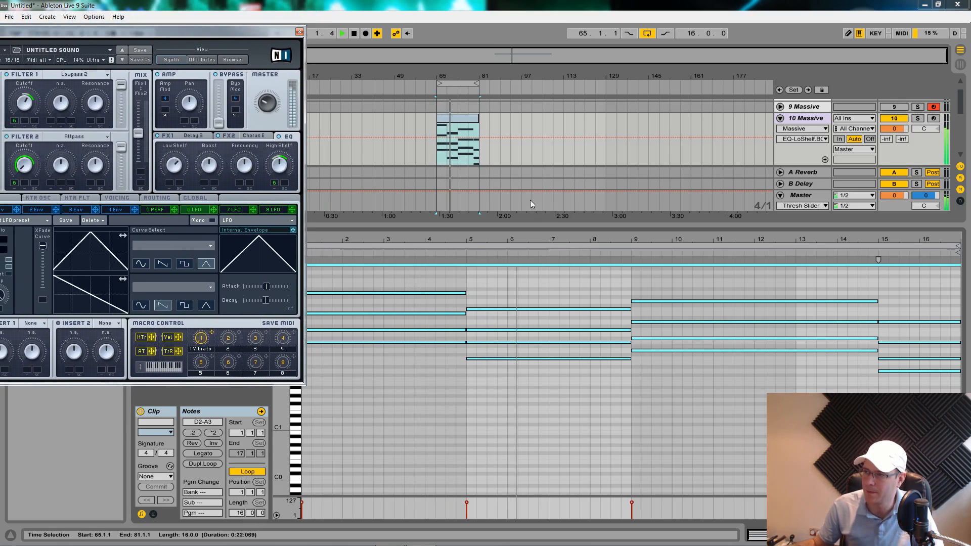
- Move Massive aside, save the Live Set into the Save sets folder, and return to the pad patch
left_click(342, 32)
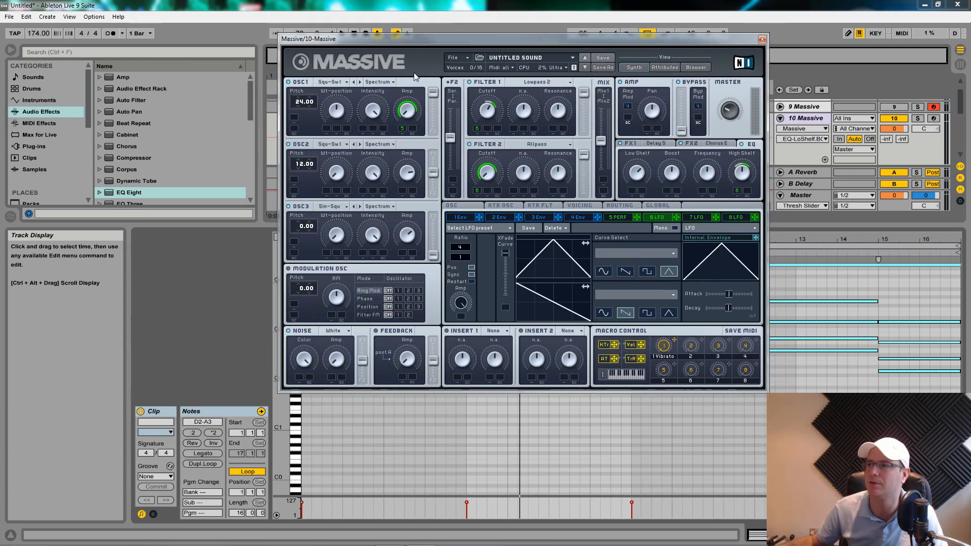
left_click_drag(309, 39, 62, 12)
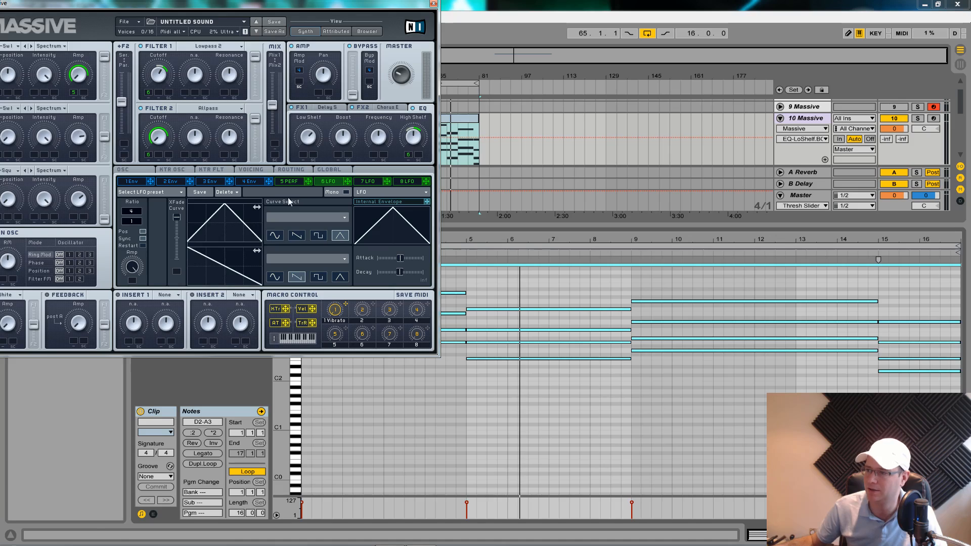
left_click(582, 275)
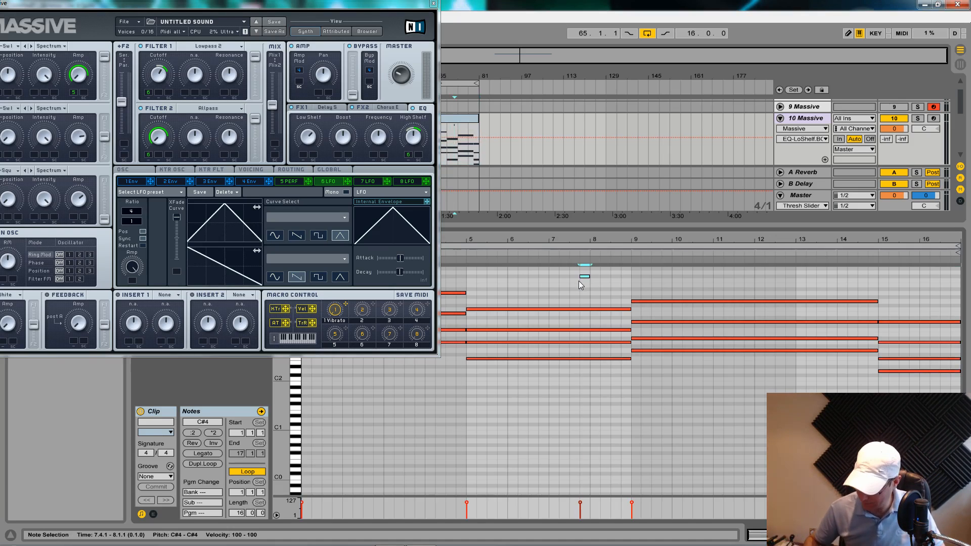
left_click(273, 31)
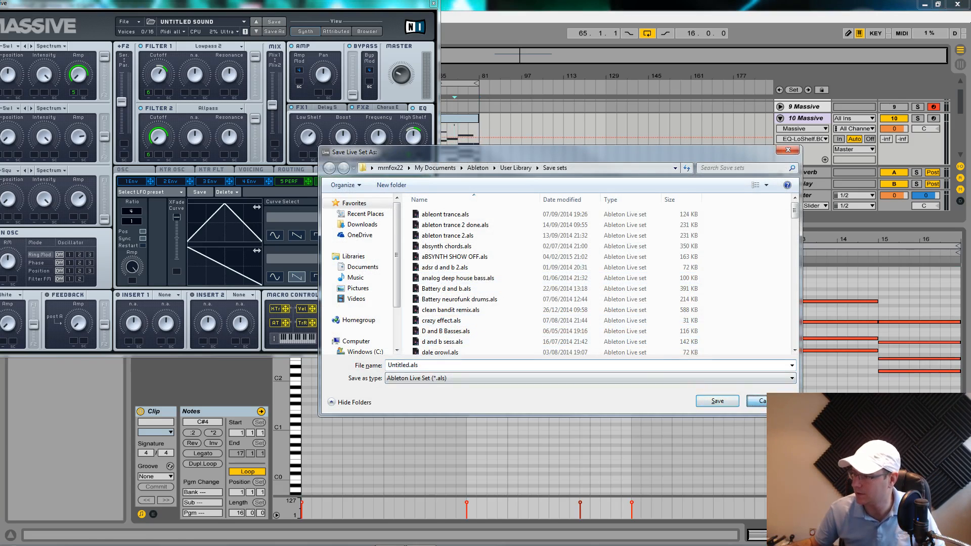
left_click(761, 401)
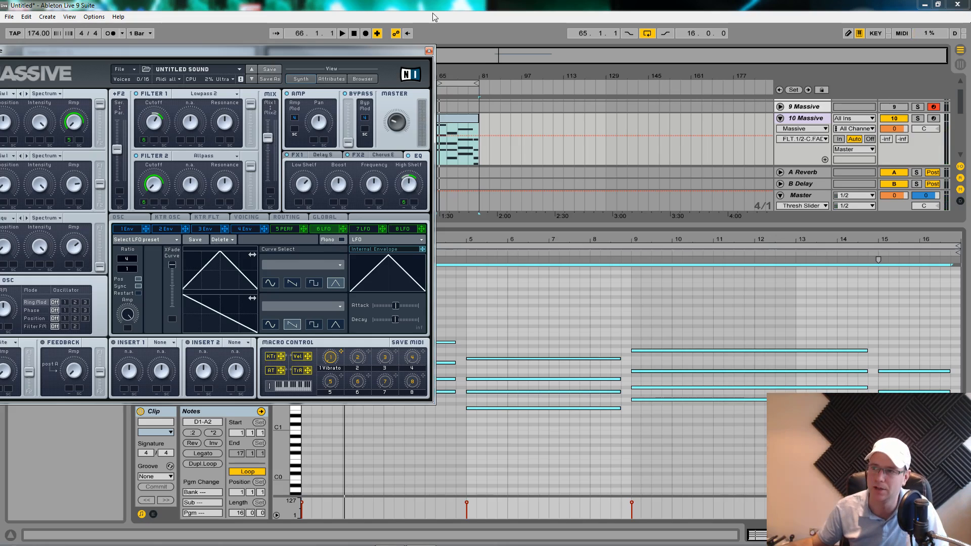
left_click(341, 32)
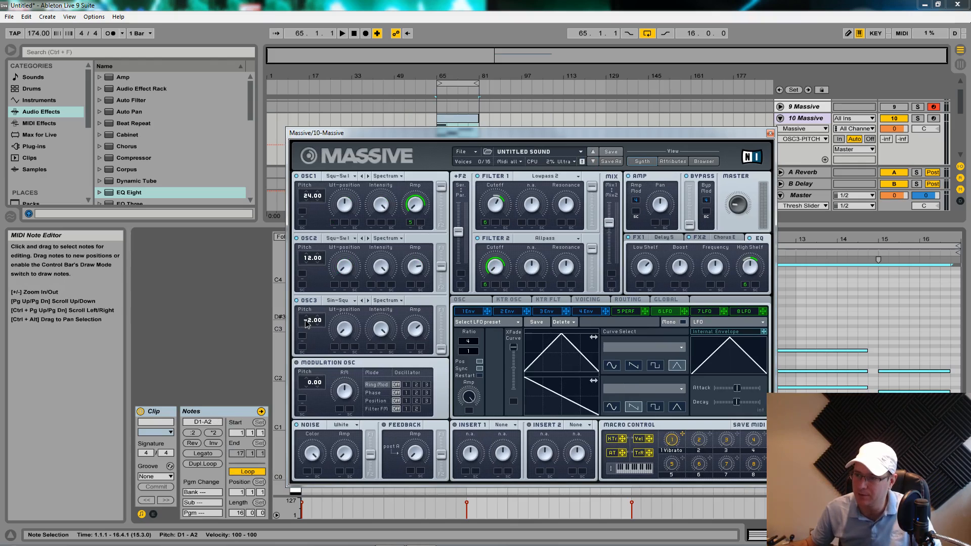
left_click_drag(313, 320, 312, 345)
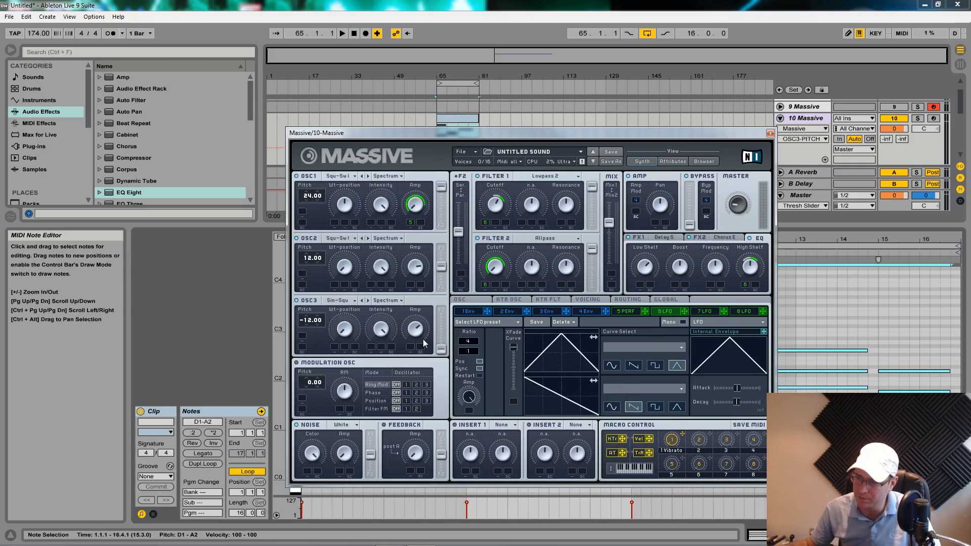
left_click(343, 33)
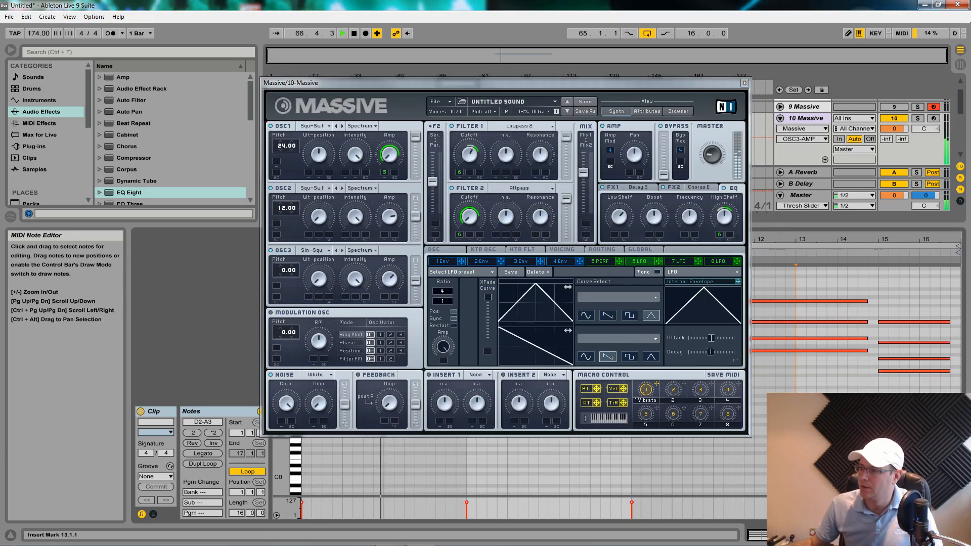
- Bring up Massive's Save SingleSound File As dialog showing the Sounds folder presets
left_click(341, 33)
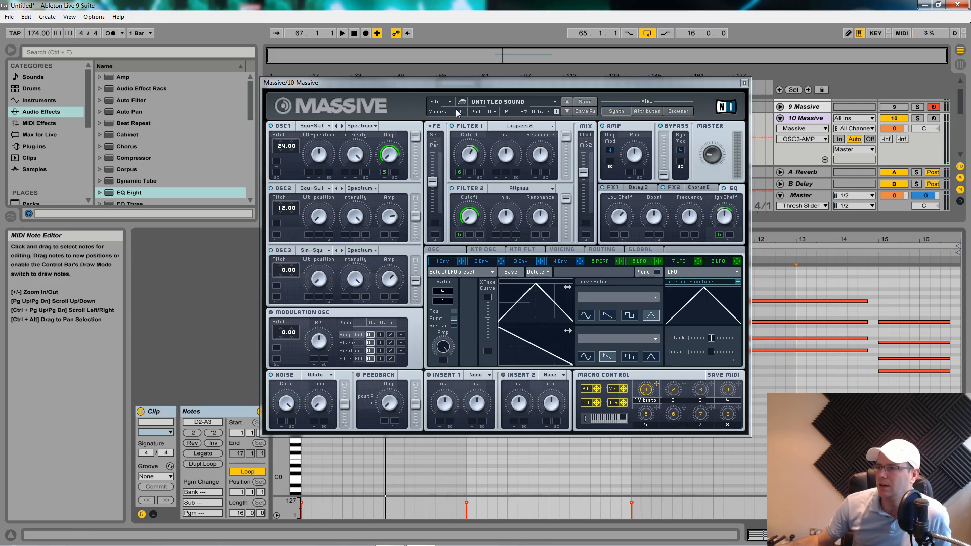
left_click(435, 101)
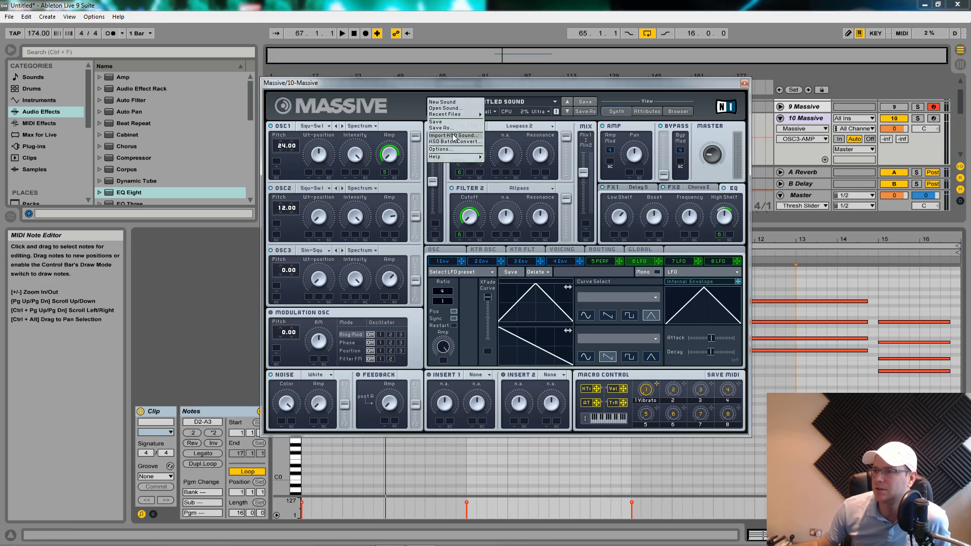
left_click(441, 128)
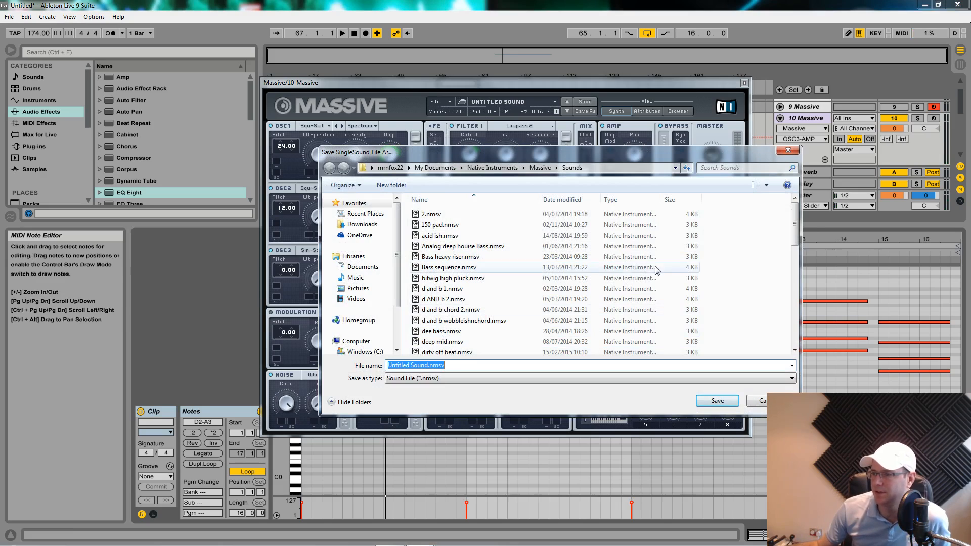
scroll("down", 3)
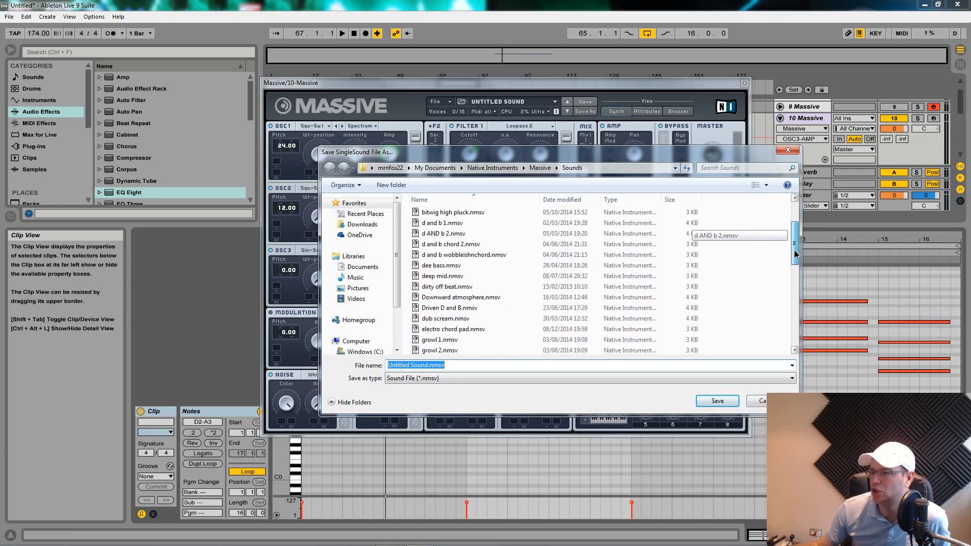